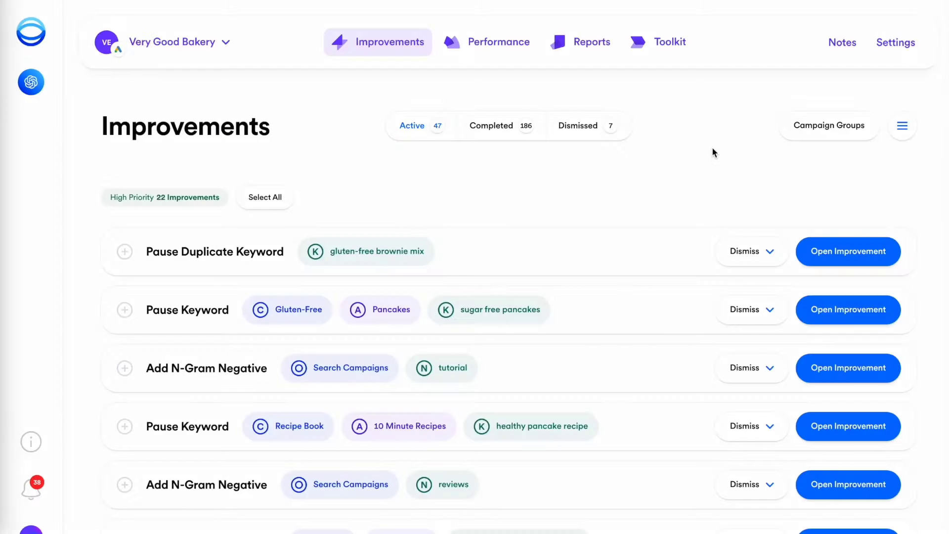
# Open the Add N-Gram Negative 'reviews' improvement and scroll through its chart, statistics and related search terms.
pyautogui.scroll(-3)
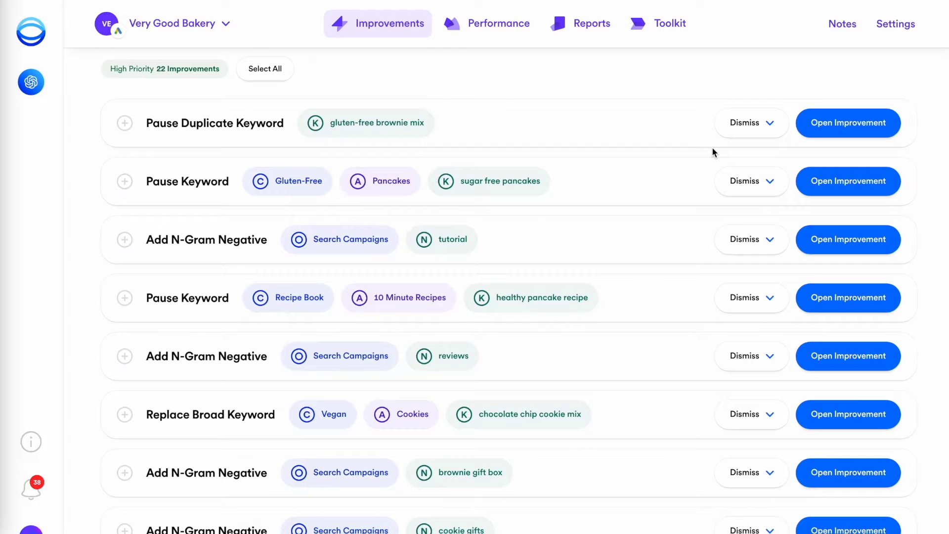
pyautogui.click(848, 356)
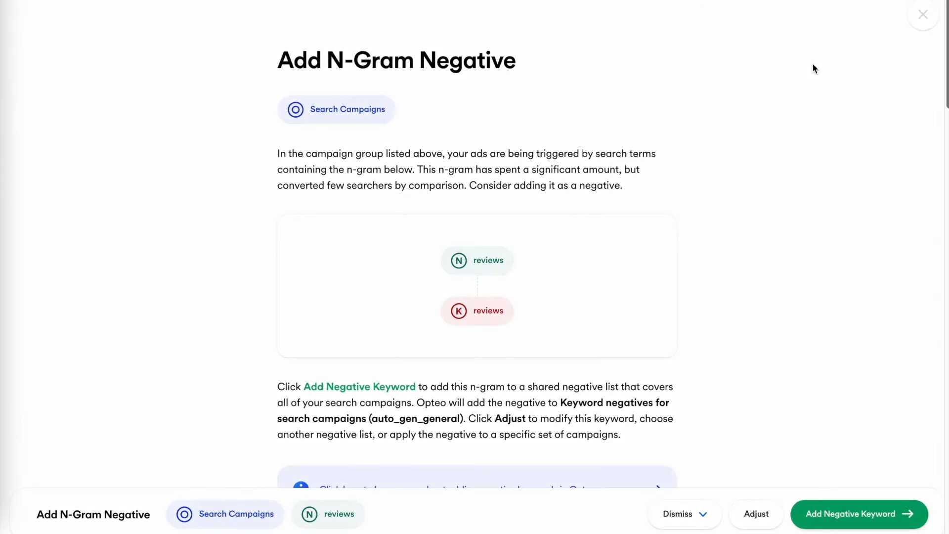
pyautogui.scroll(-3)
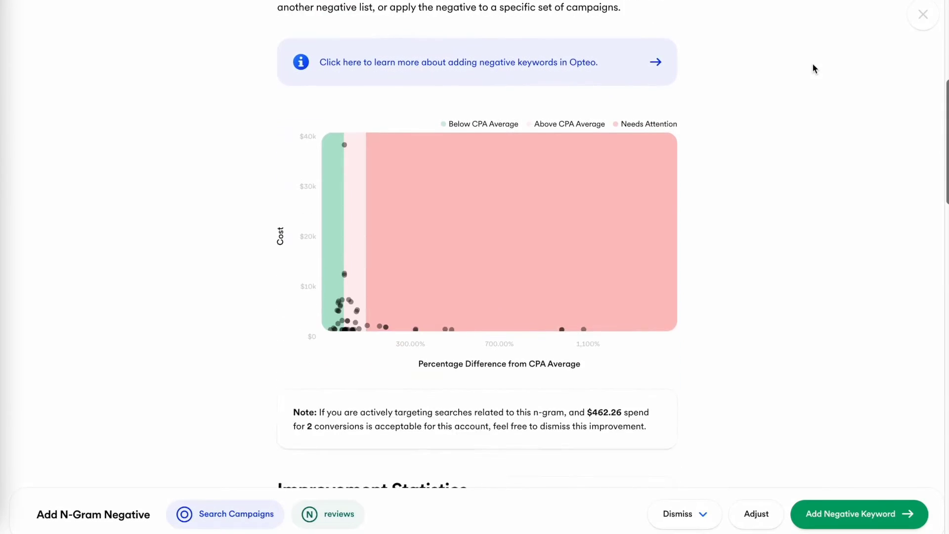
pyautogui.scroll(-3)
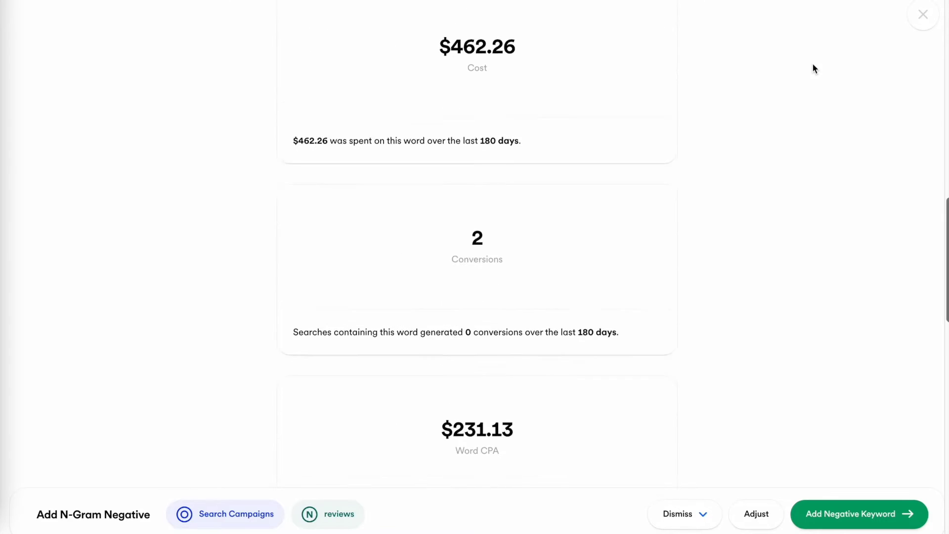
pyautogui.scroll(-3)
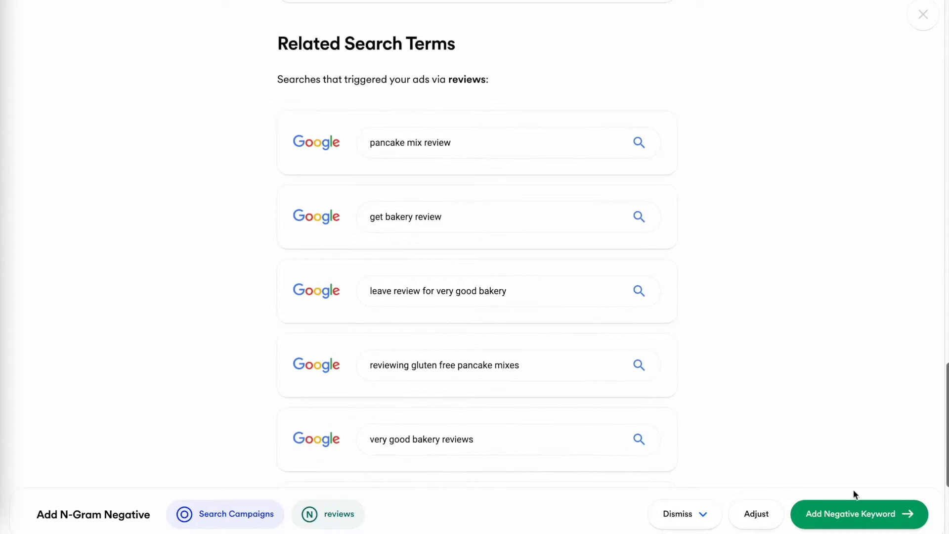
pyautogui.click(859, 514)
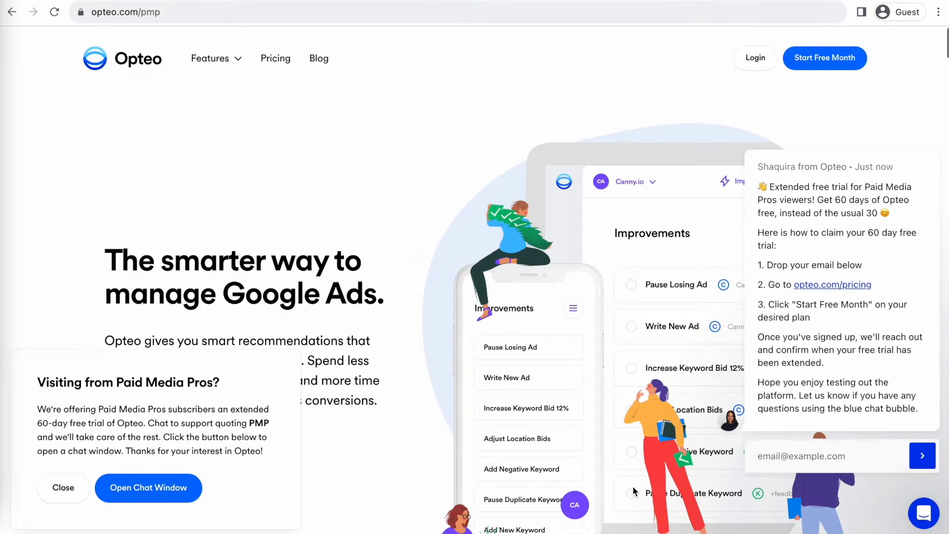
# Enter the email 'hello@' in the chat box to request the extended 60-day trial.
pyautogui.write('hello@')
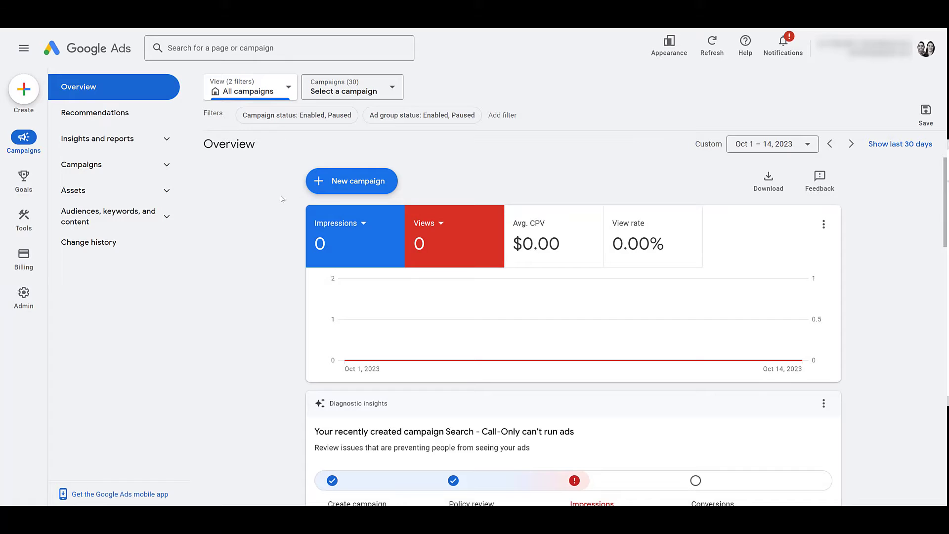
pyautogui.moveTo(98, 177)
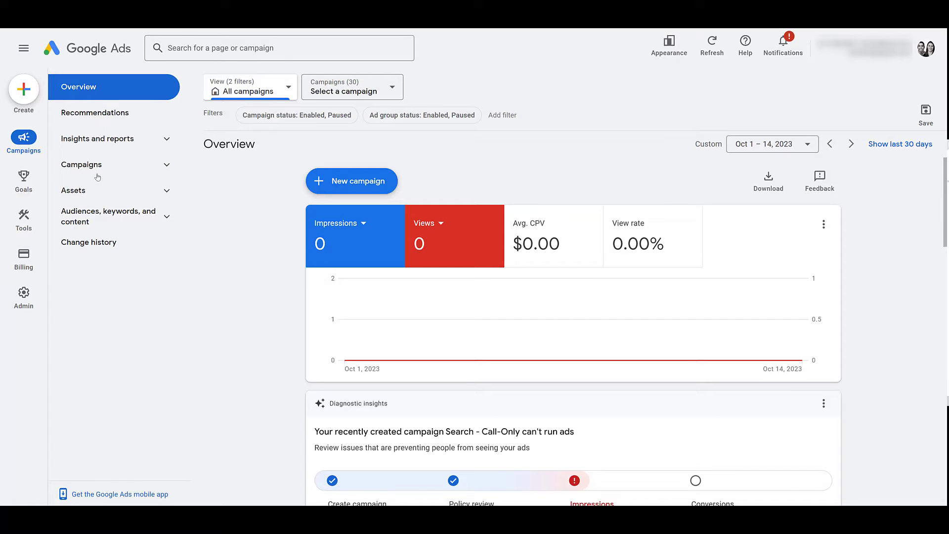
pyautogui.moveTo(366, 188)
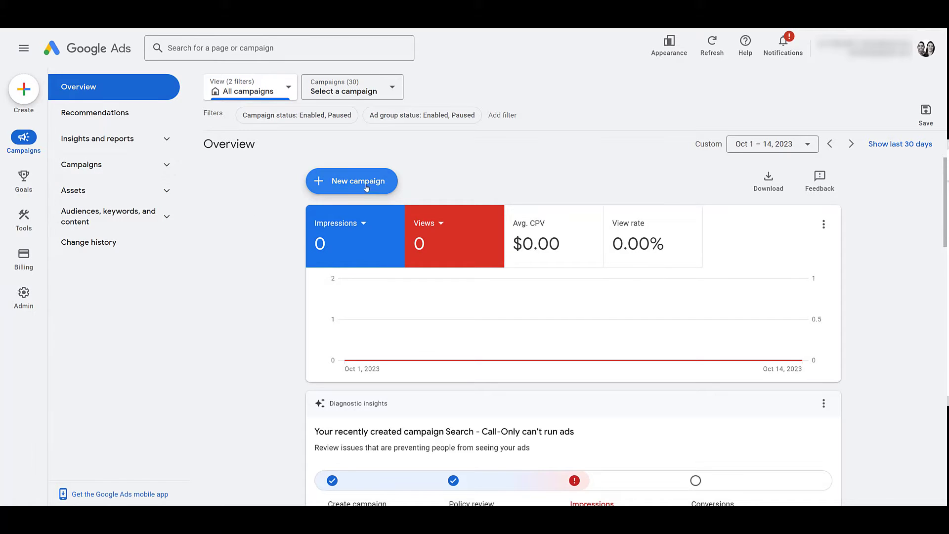
# Start a brand-new campaign, compare objective cards, and settle on App promotion as the objective.
pyautogui.click(351, 180)
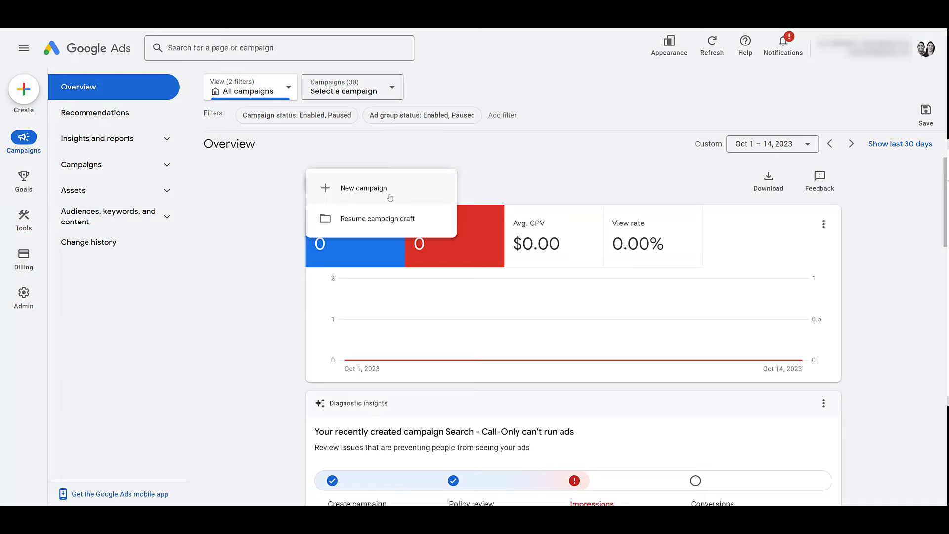
pyautogui.click(363, 188)
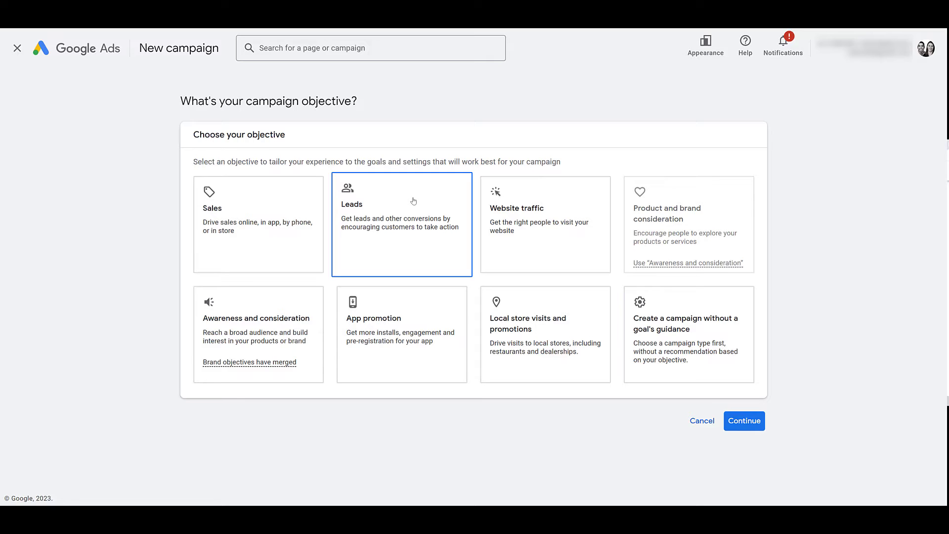
pyautogui.click(401, 333)
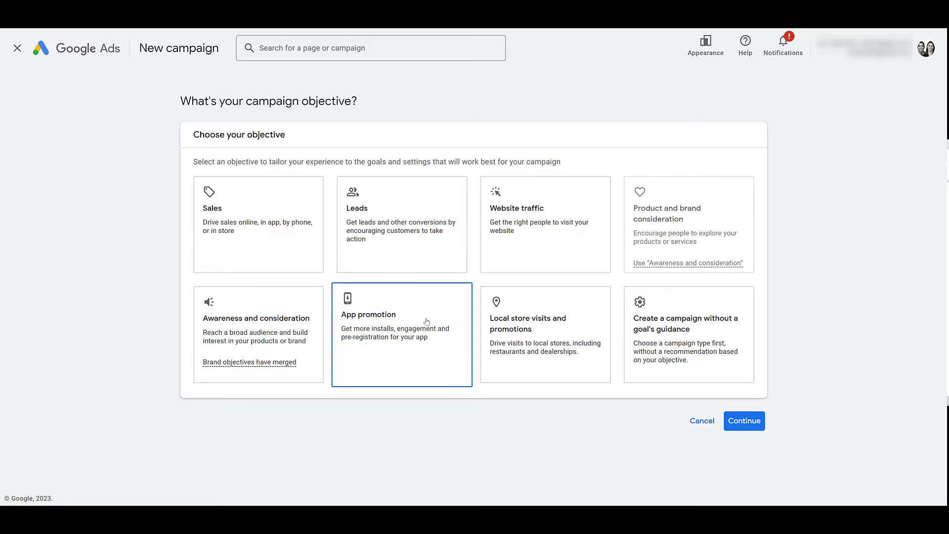
pyautogui.click(545, 335)
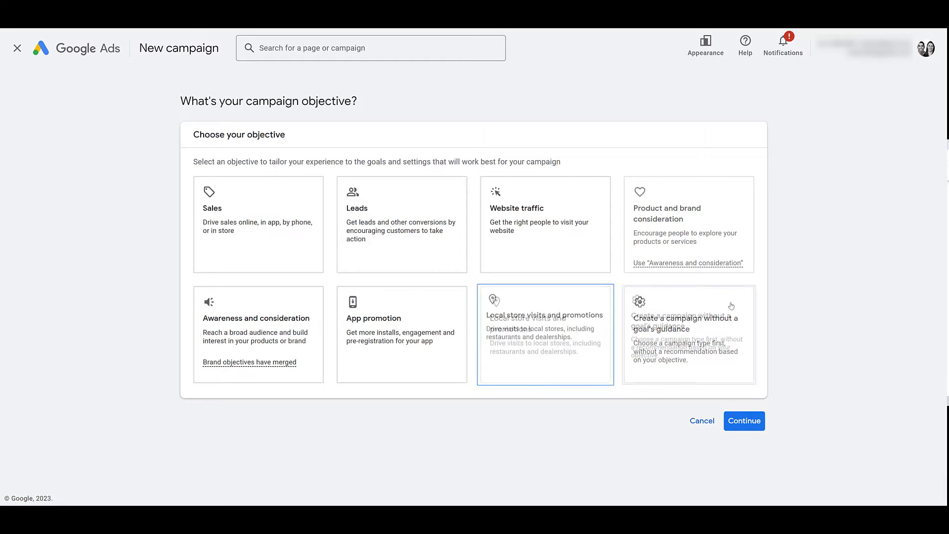
pyautogui.click(688, 335)
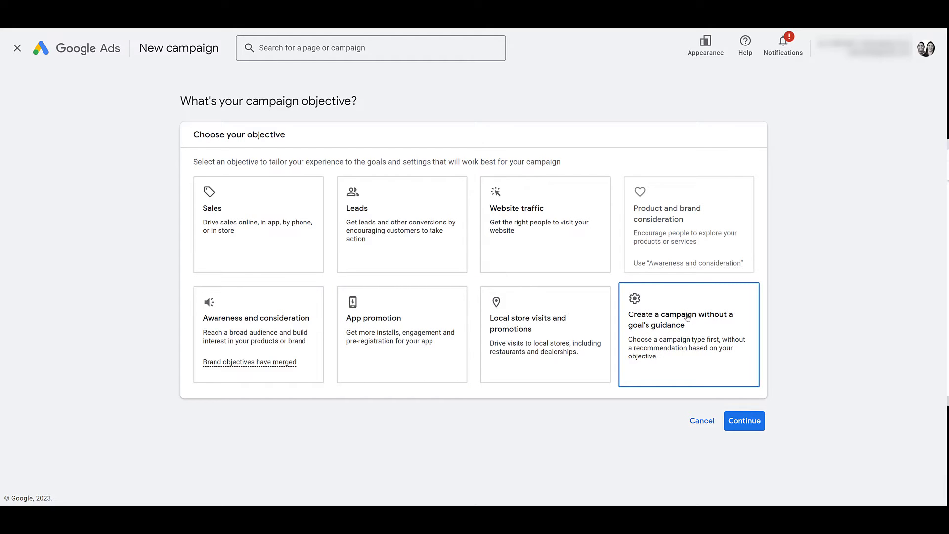
pyautogui.moveTo(681, 322)
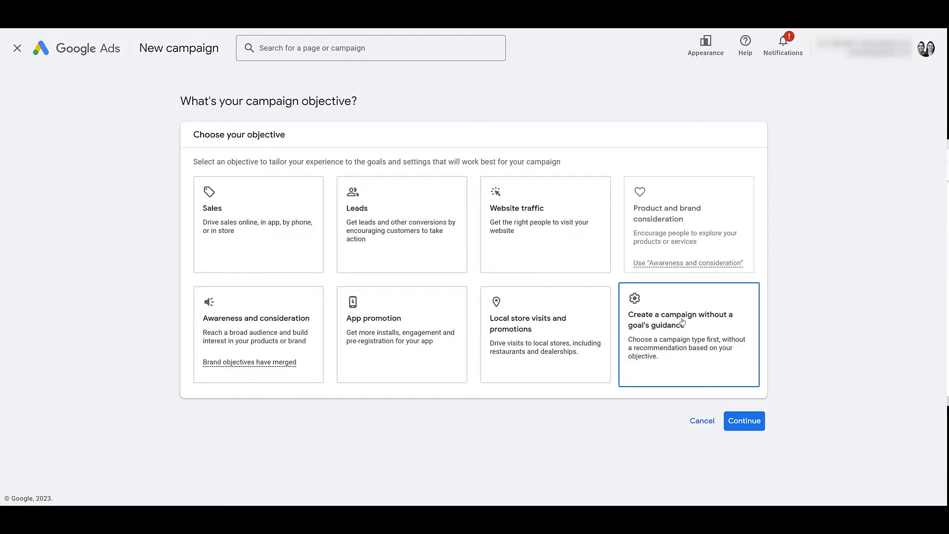
pyautogui.click(401, 334)
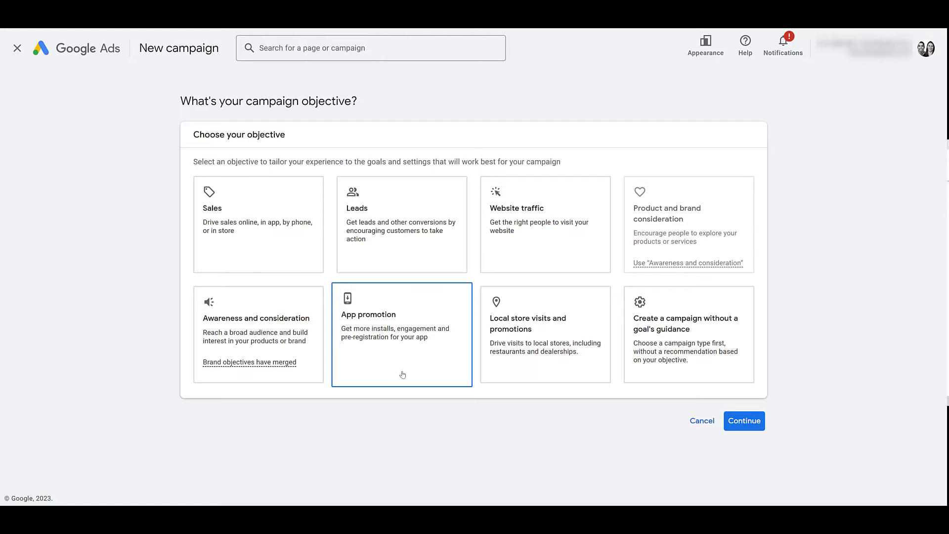
pyautogui.click(744, 422)
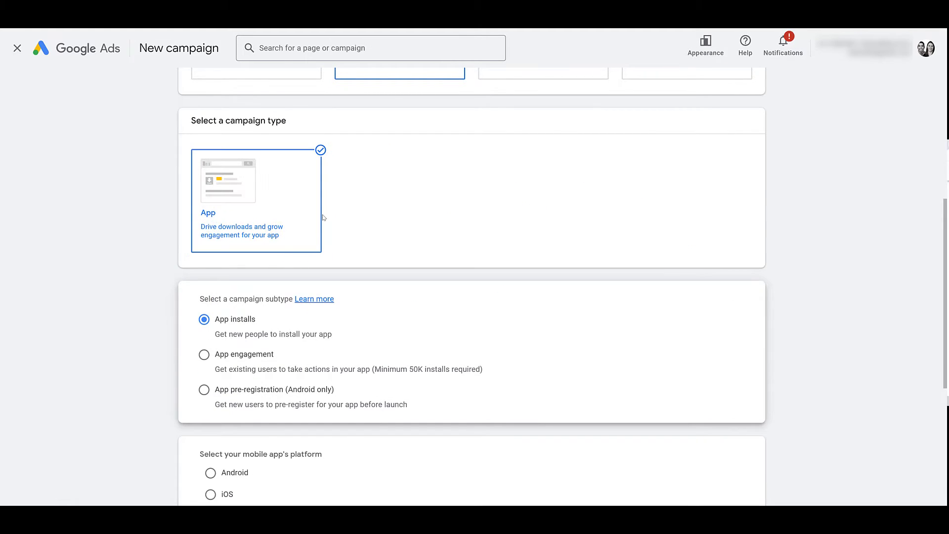
pyautogui.moveTo(524, 321)
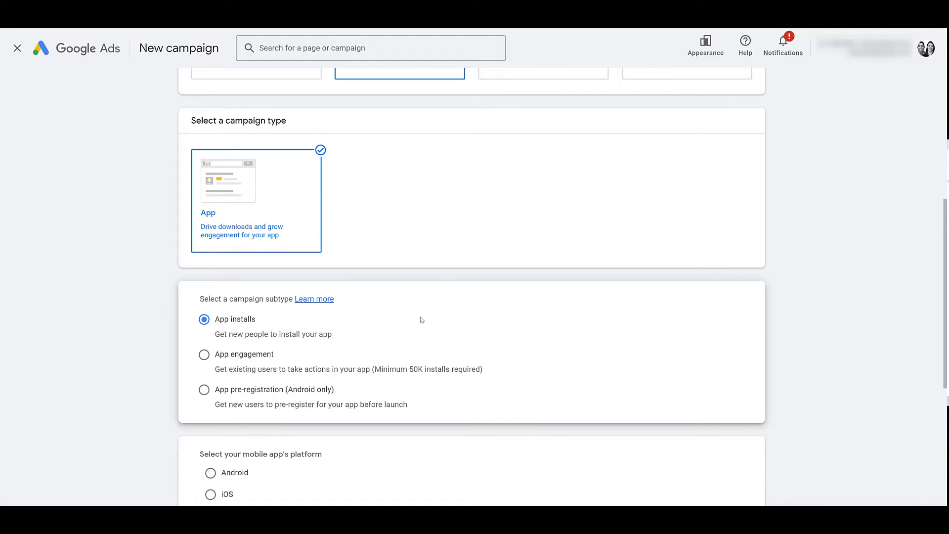
pyautogui.moveTo(347, 323)
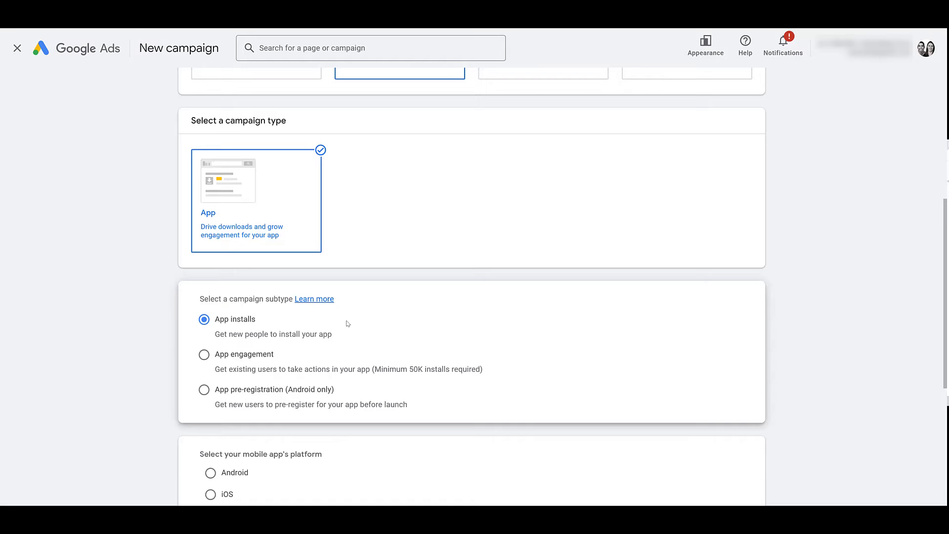
pyautogui.moveTo(388, 323)
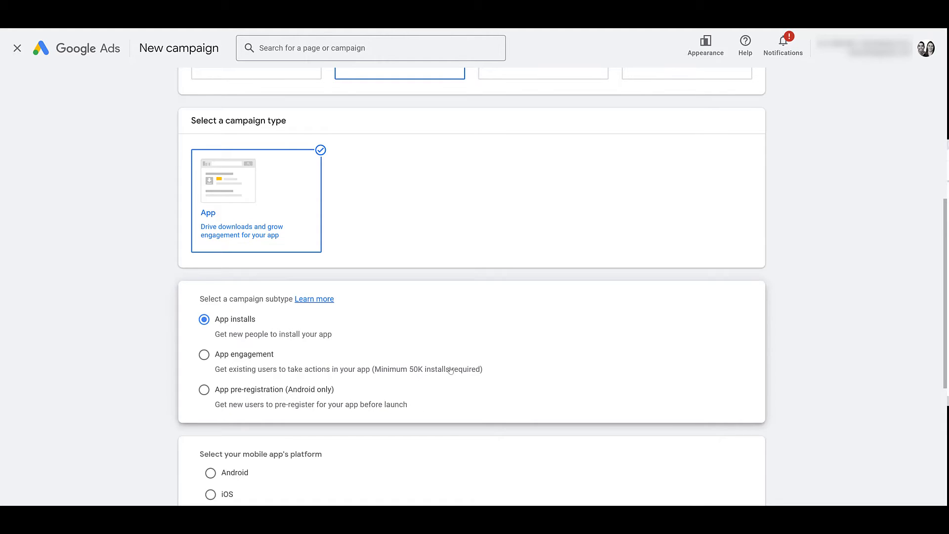
pyautogui.moveTo(366, 335)
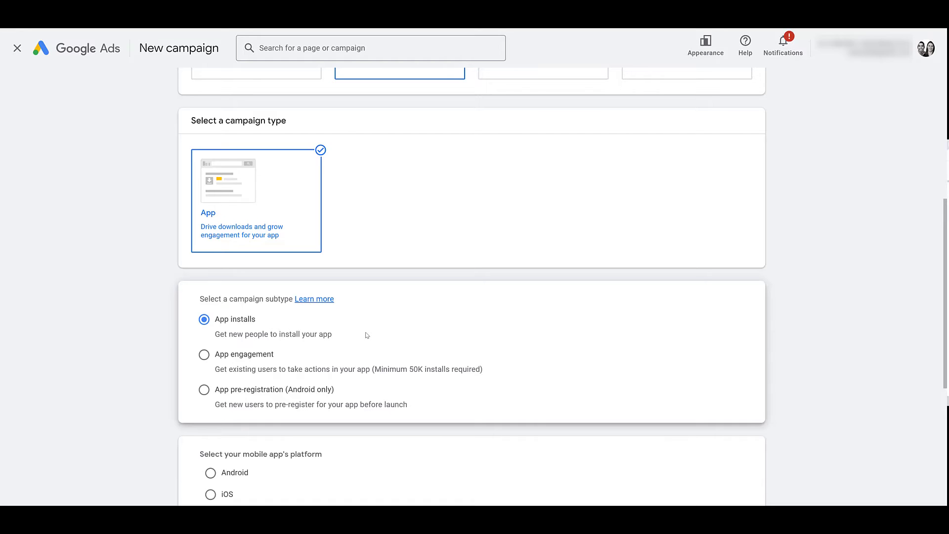
# Keep App type with App installs subtype and choose Android as the app platform.
pyautogui.scroll(-3)
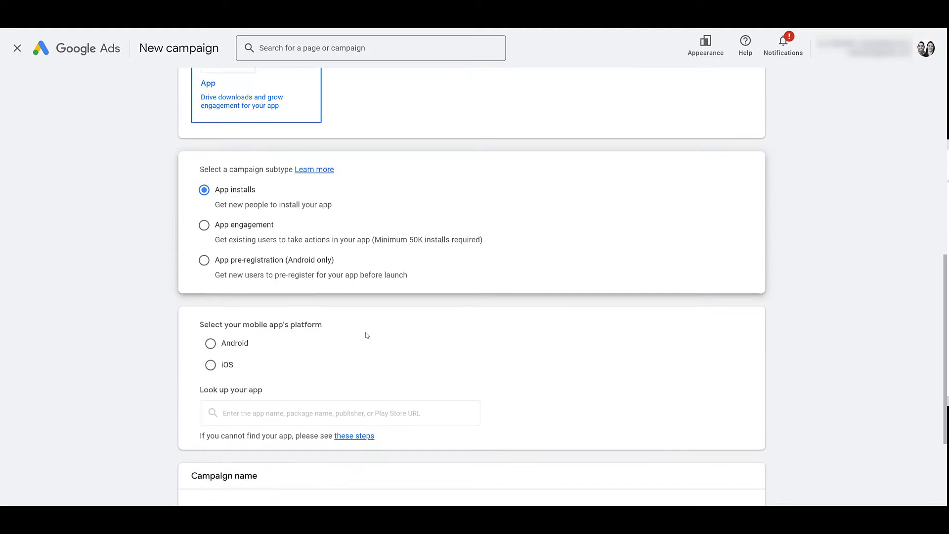
pyautogui.scroll(-3)
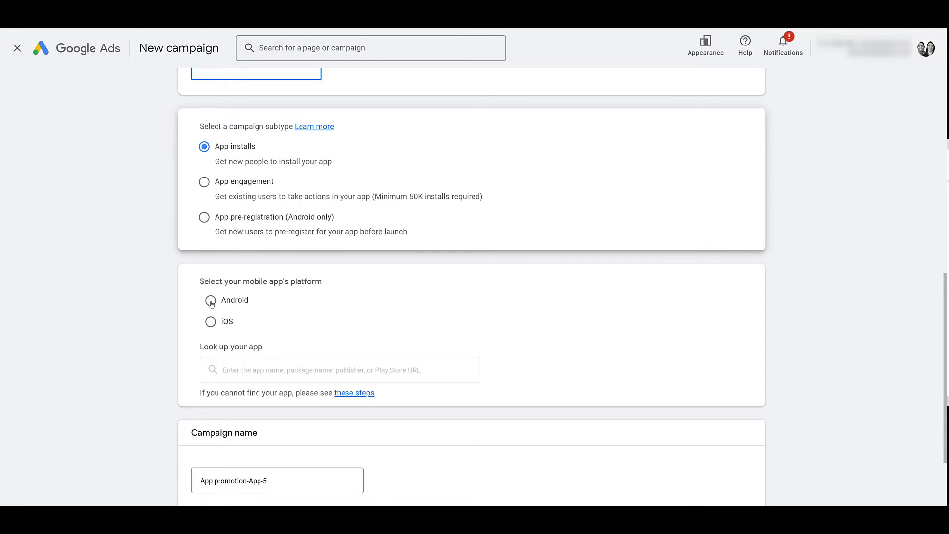
pyautogui.click(210, 300)
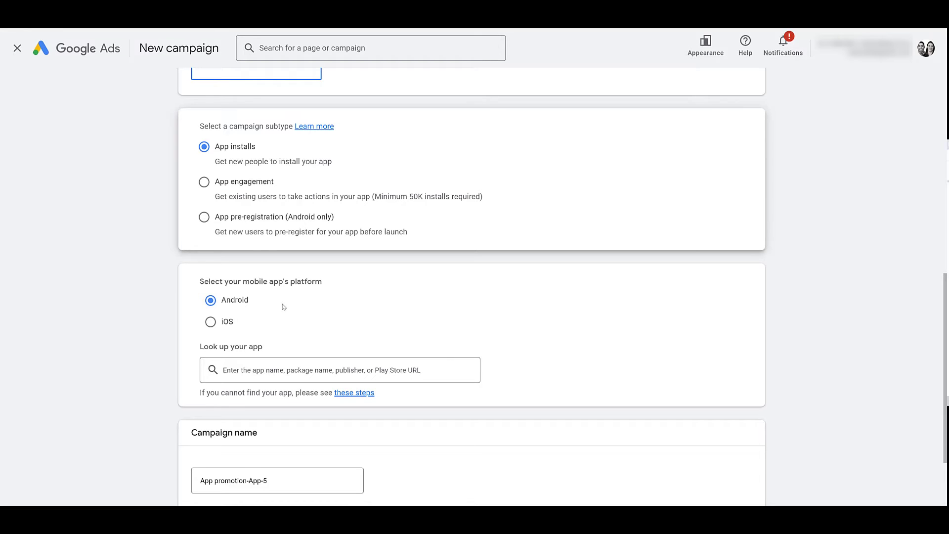
pyautogui.moveTo(290, 301)
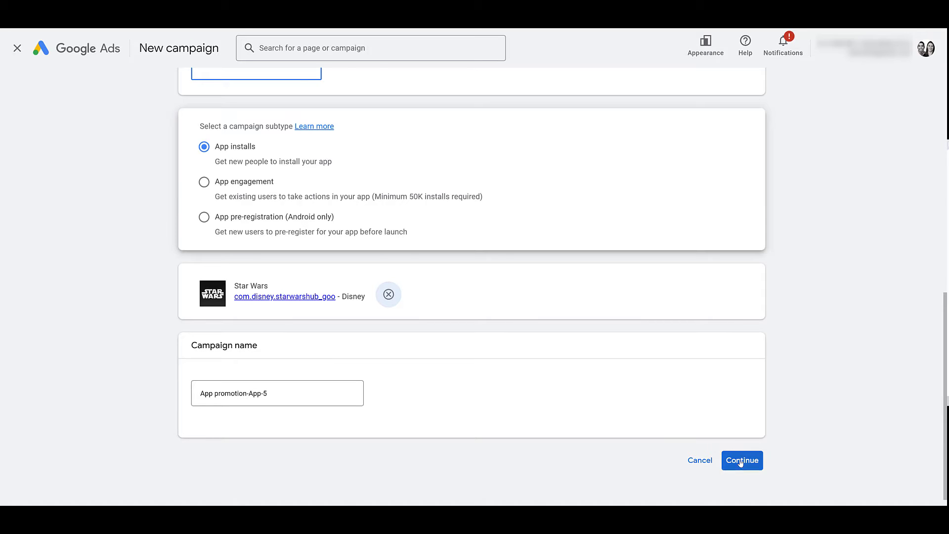
# Review campaign settings including start and end dates under More settings, then continue to Budget and bidding.
pyautogui.click(742, 460)
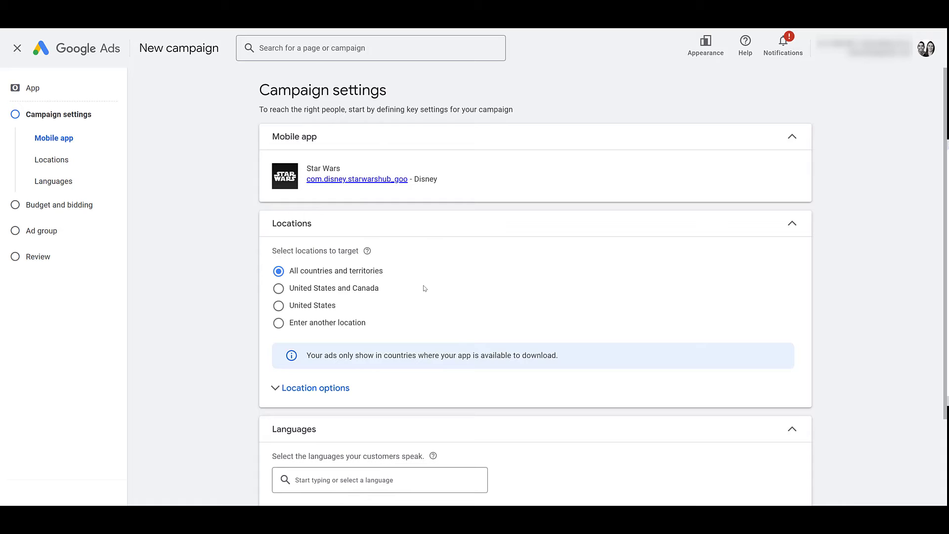
pyautogui.moveTo(419, 290)
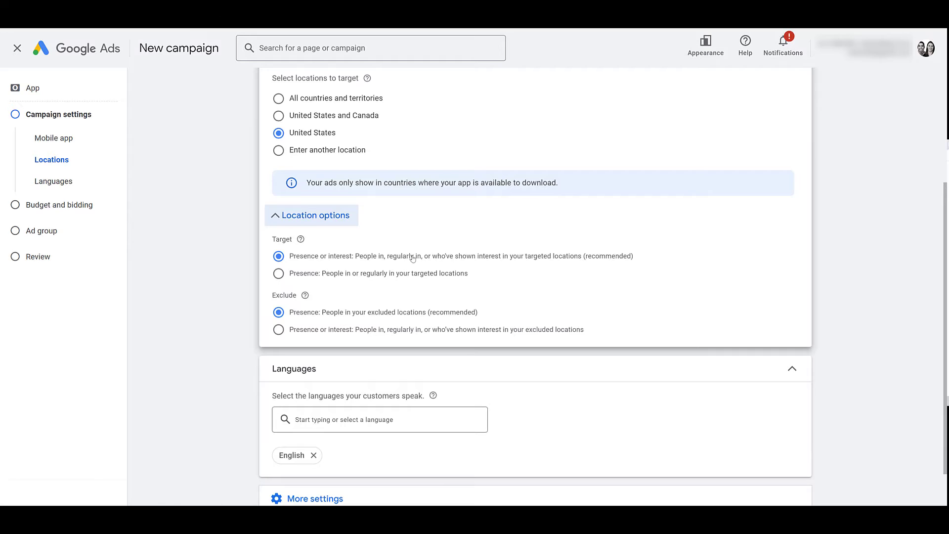
pyautogui.scroll(-3)
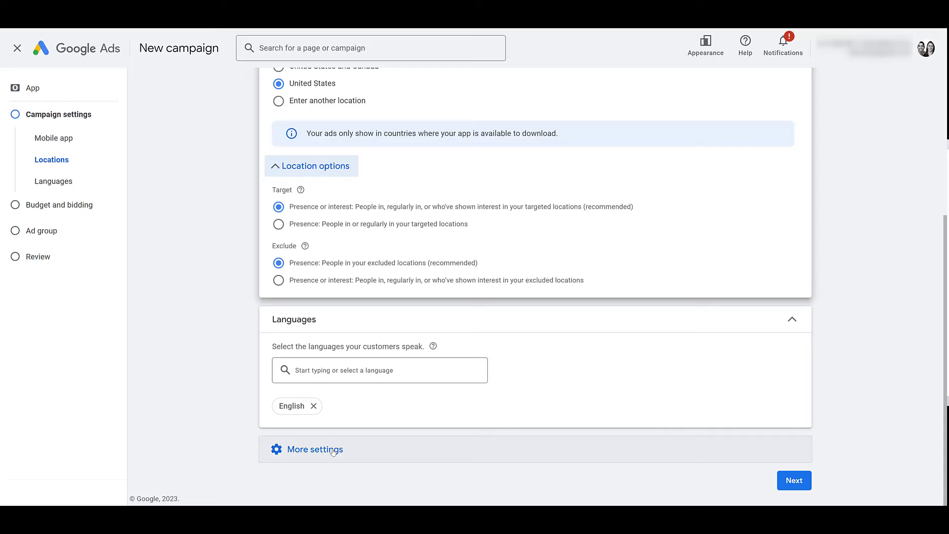
pyautogui.click(314, 449)
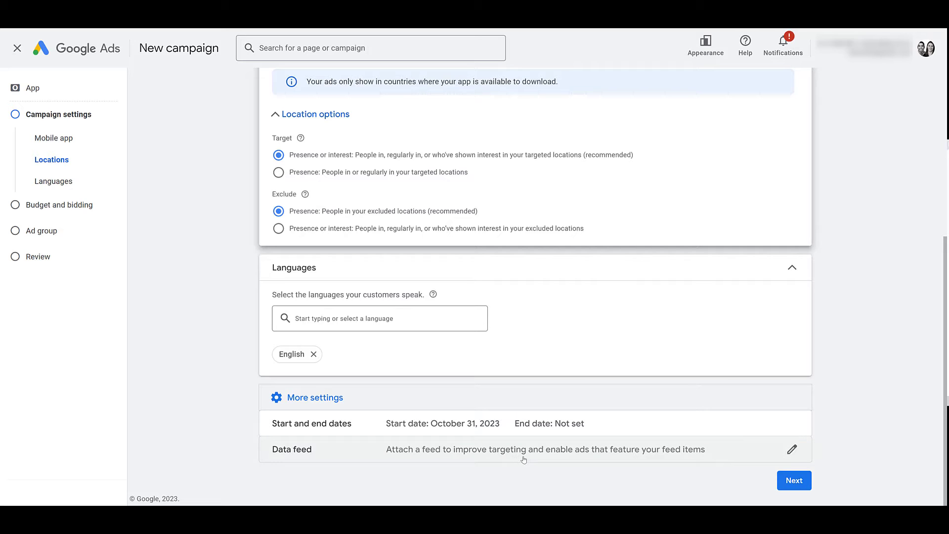
pyautogui.moveTo(706, 487)
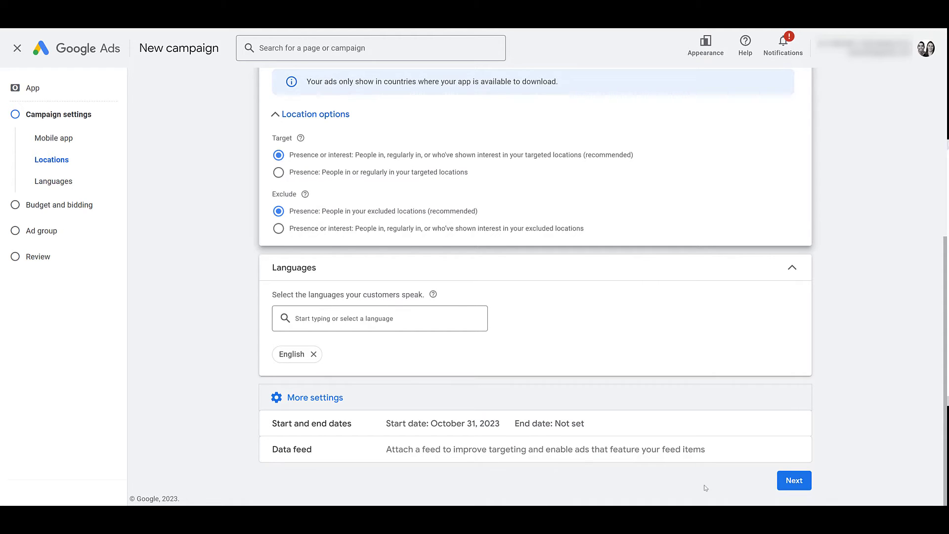
pyautogui.click(794, 481)
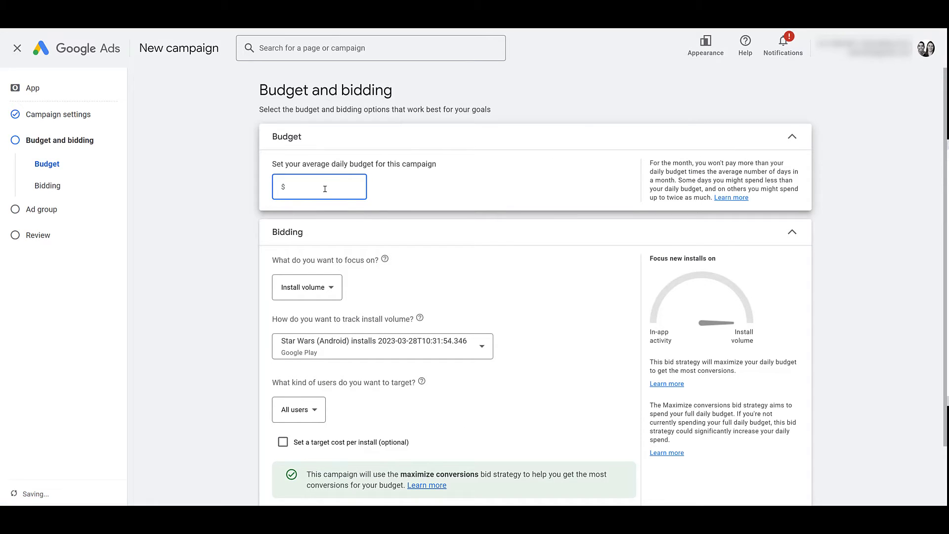
# Set the average daily budget to $25.00 and review the install-volume bidding options.
pyautogui.write('25.00')
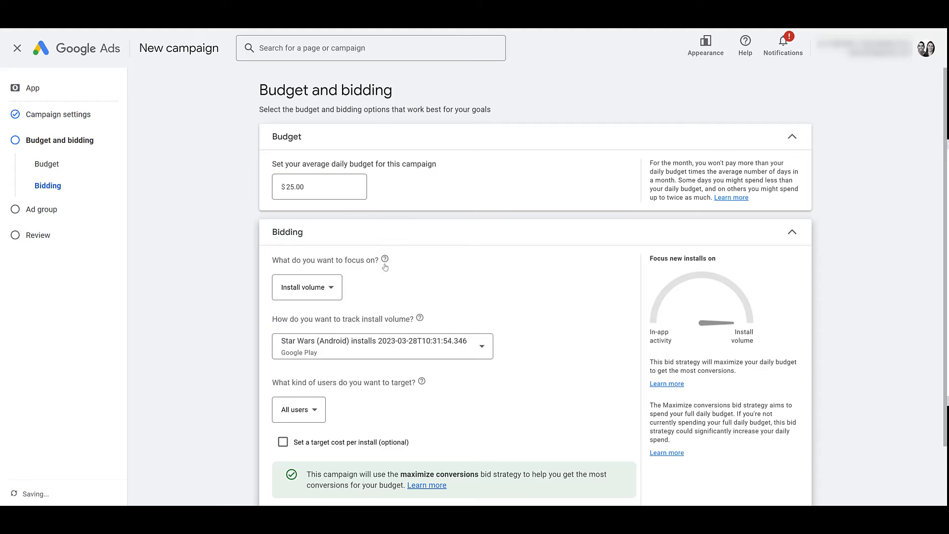
pyautogui.moveTo(374, 294)
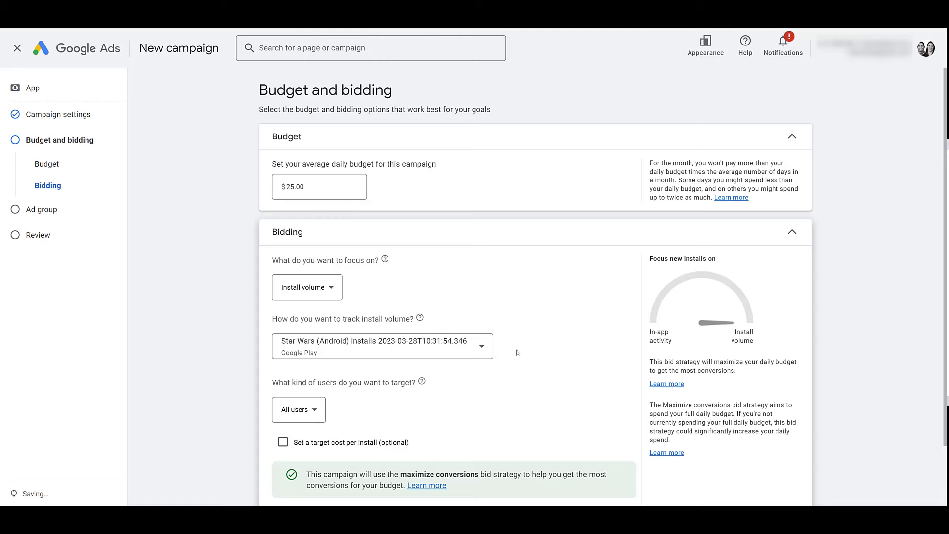
pyautogui.moveTo(512, 339)
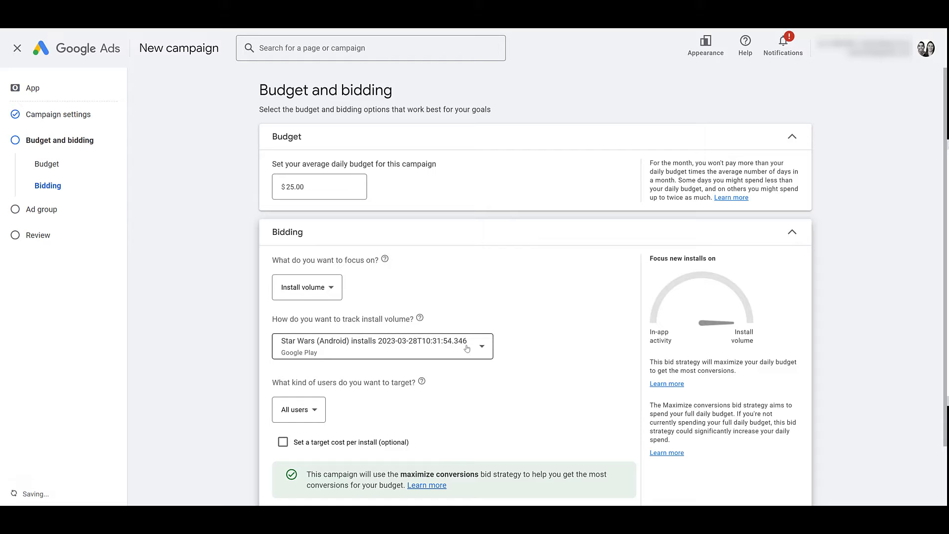
pyautogui.moveTo(504, 349)
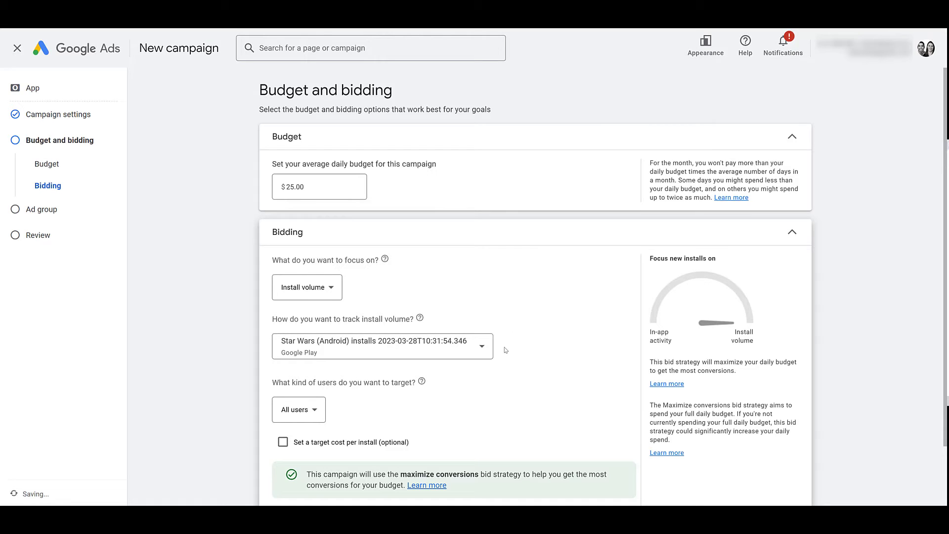
pyautogui.scroll(-3)
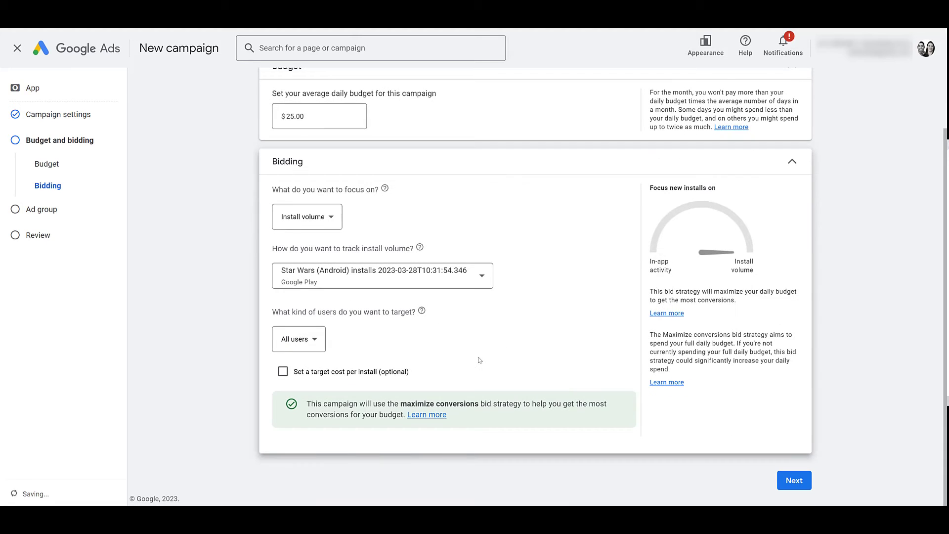
pyautogui.moveTo(390, 343)
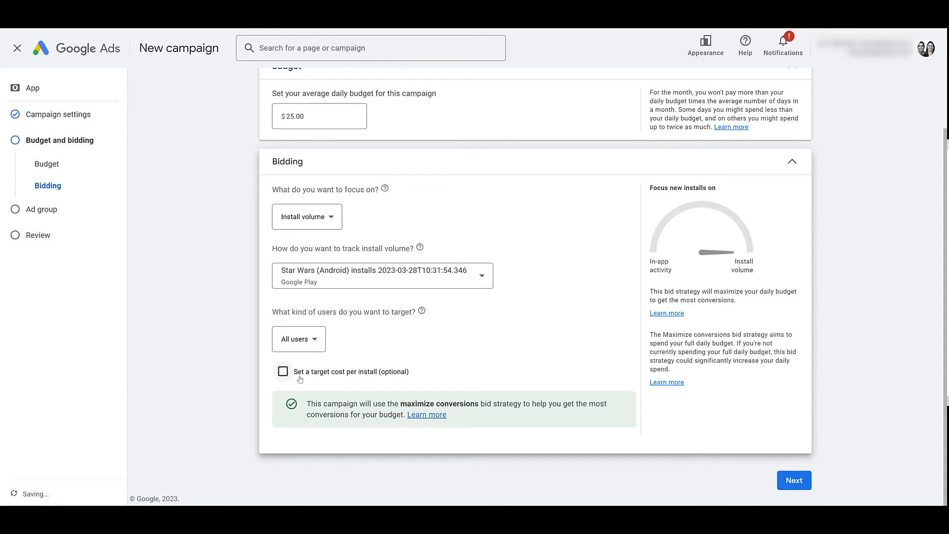
pyautogui.moveTo(536, 420)
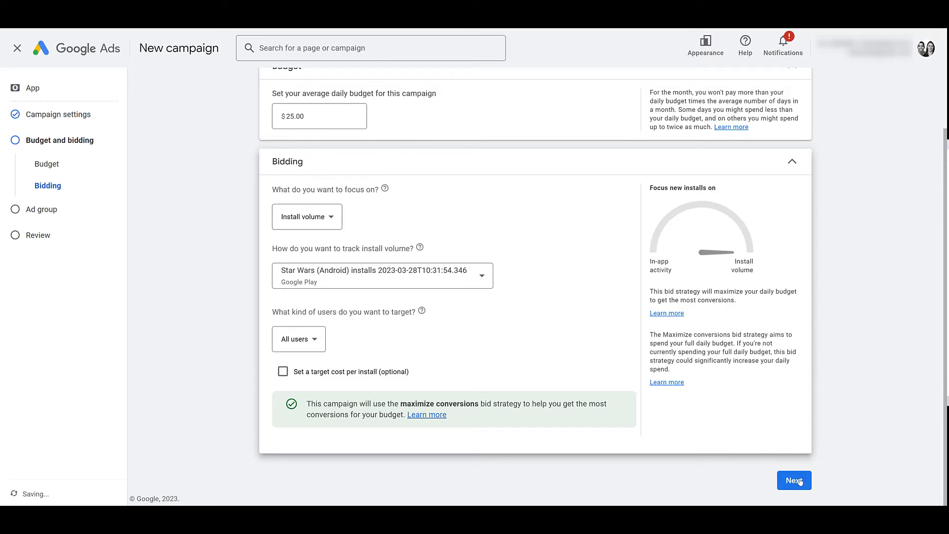
# Advance to the Ad group step, collapse Prioritized products and look over the empty ad asset fields.
pyautogui.click(794, 481)
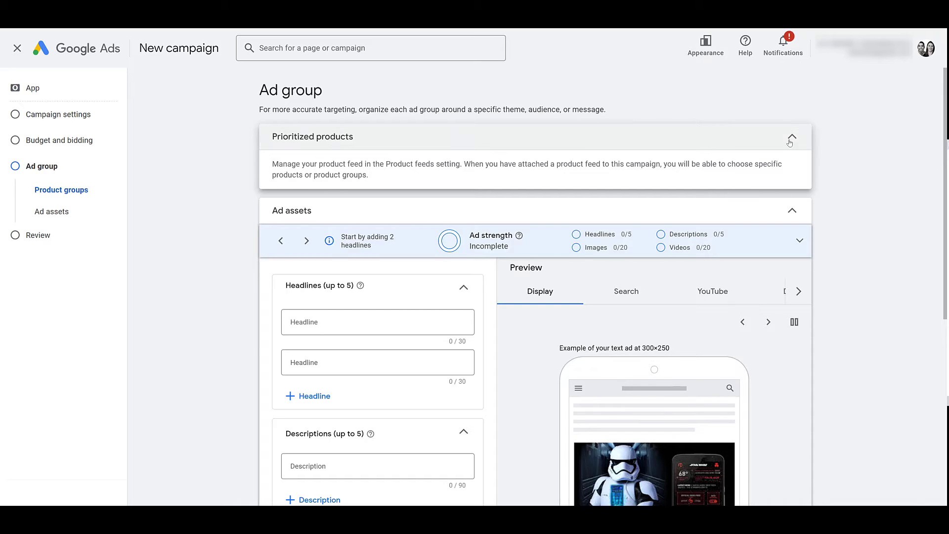
pyautogui.click(769, 321)
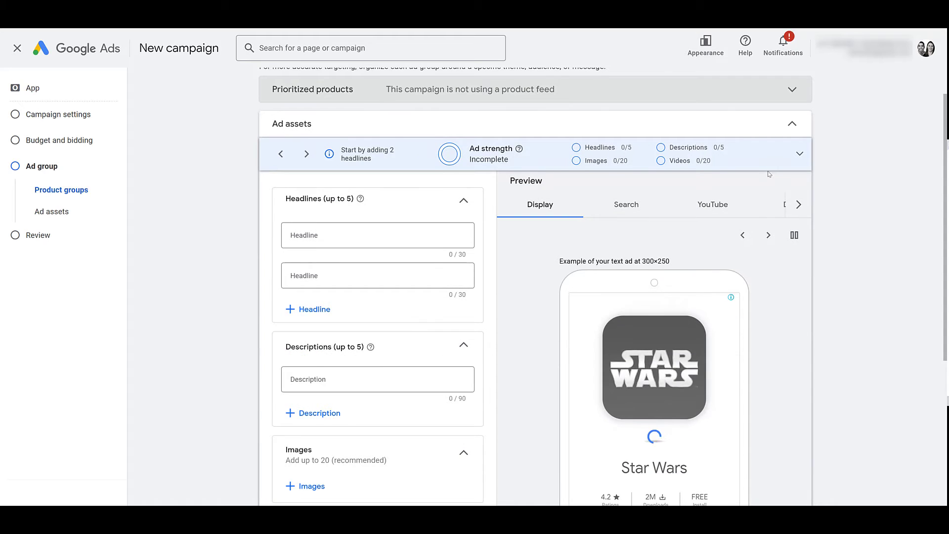
pyautogui.scroll(-3)
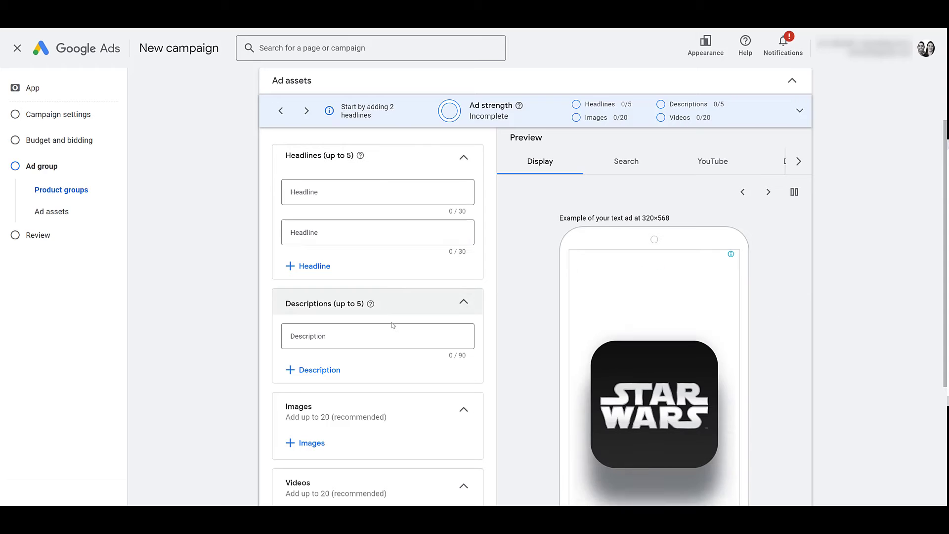
pyautogui.click(377, 336)
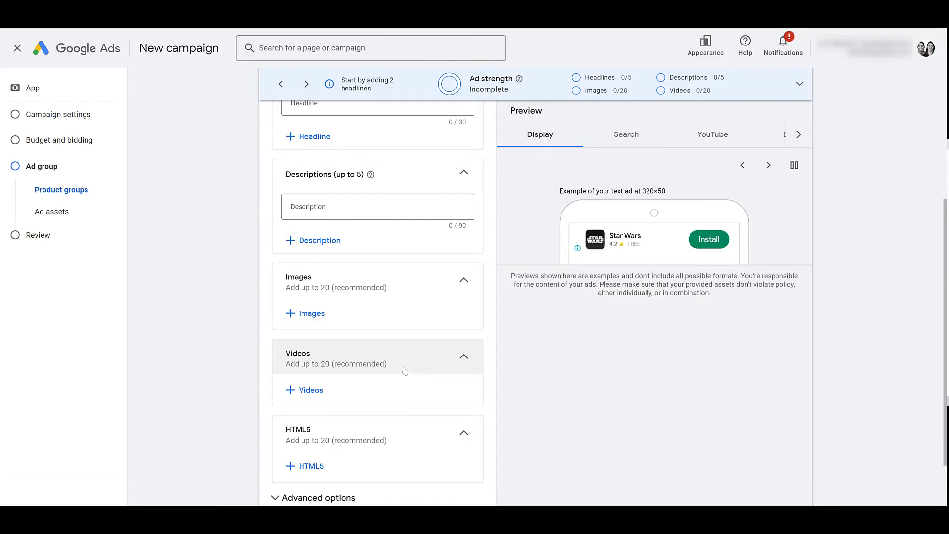
pyautogui.moveTo(417, 449)
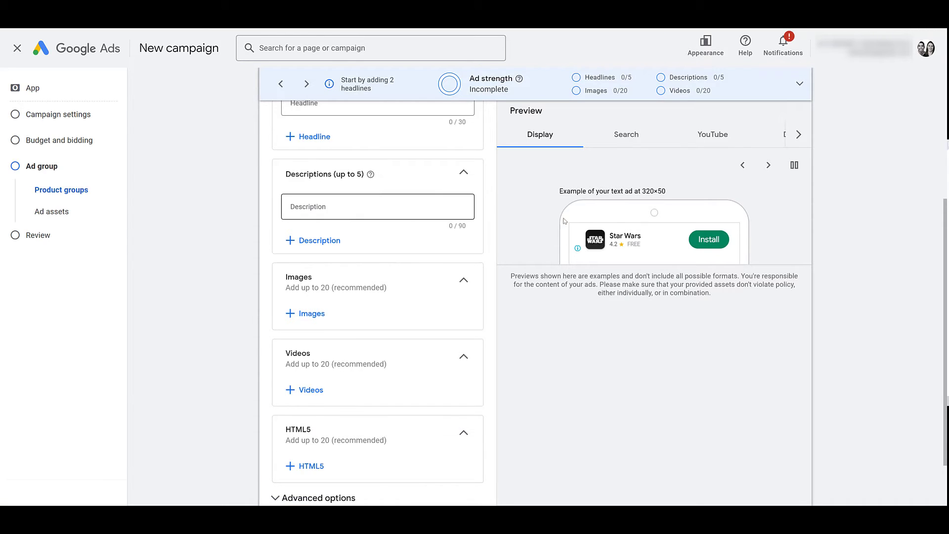
# Cycle through ad format examples in the Preview panel.
pyautogui.click(768, 165)
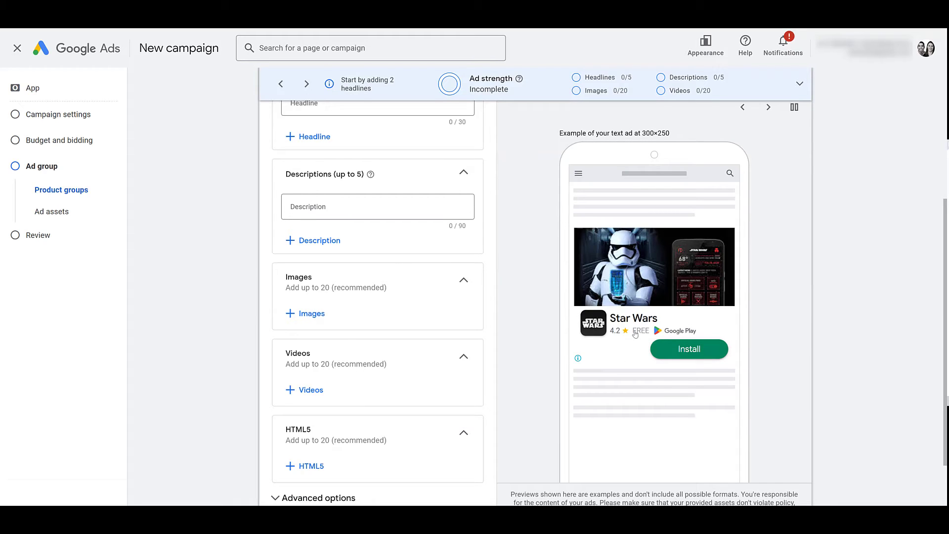
pyautogui.moveTo(633, 333)
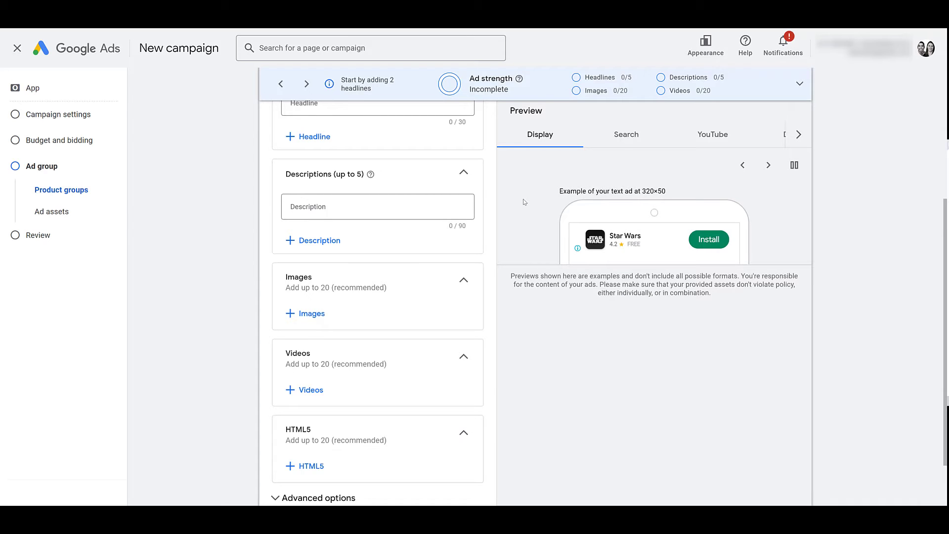
pyautogui.click(768, 166)
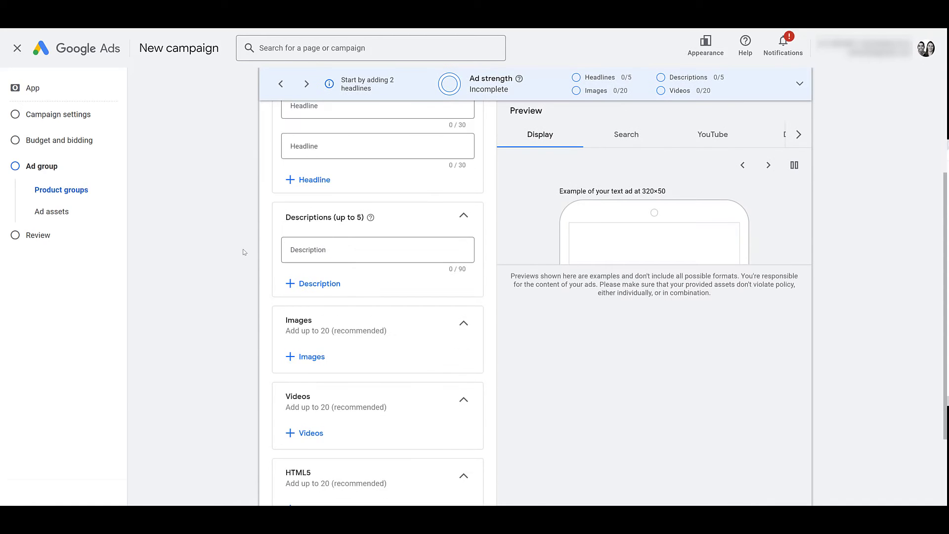
pyautogui.scroll(-3)
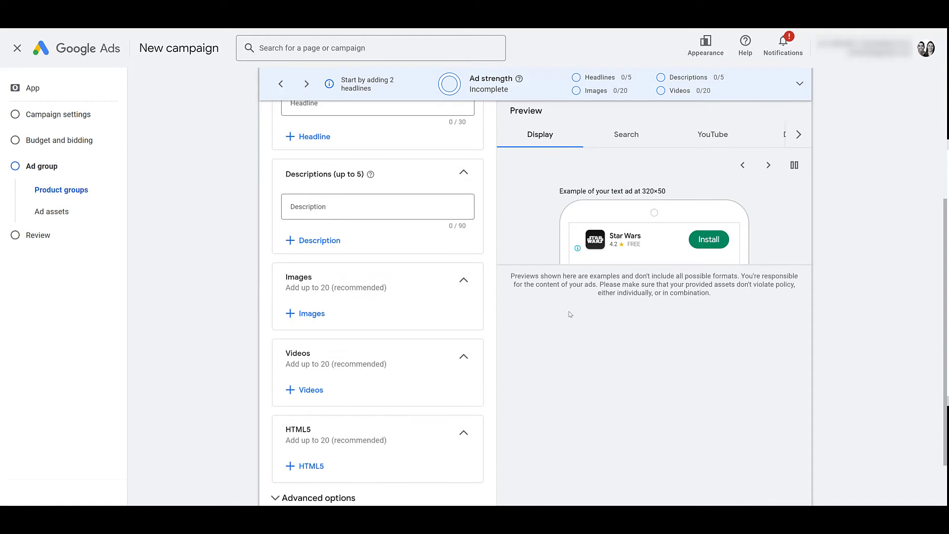
# Cycle the Display preview formats to reach the 320x568 portrait image ad with Galaxy of Heroes artwork.
pyautogui.click(768, 165)
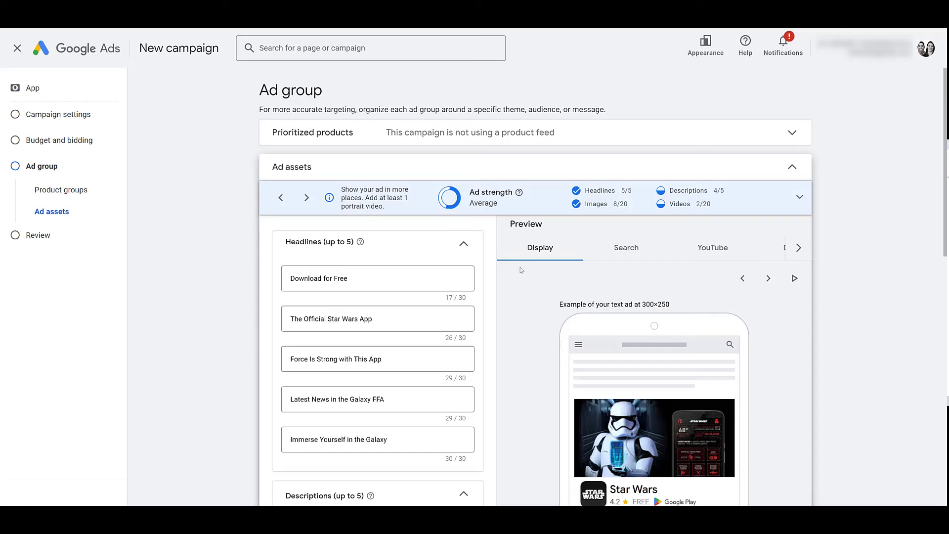
pyautogui.scroll(-3)
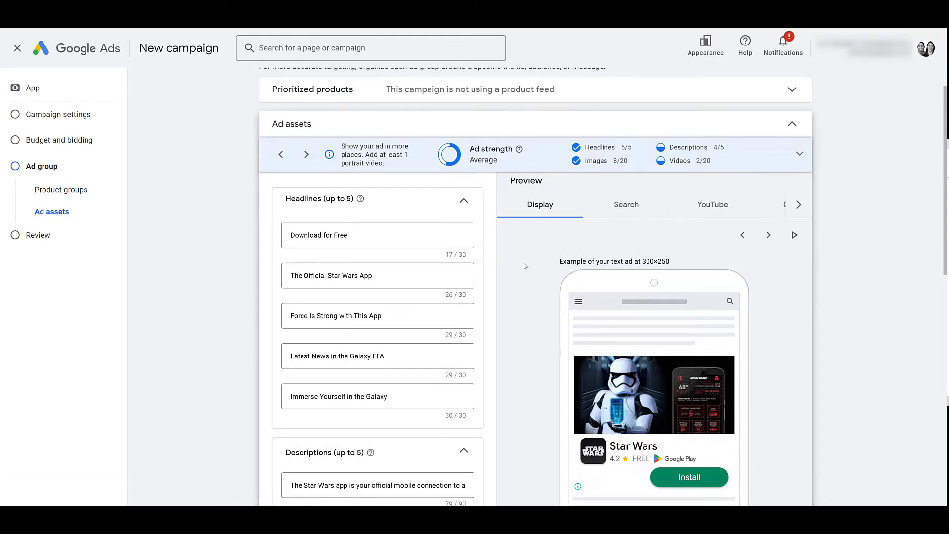
pyautogui.scroll(-3)
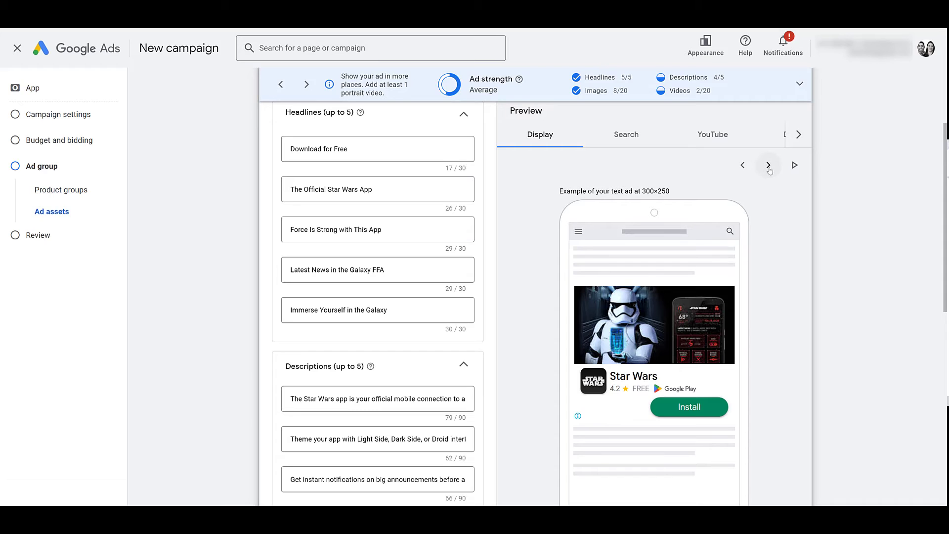
pyautogui.click(767, 165)
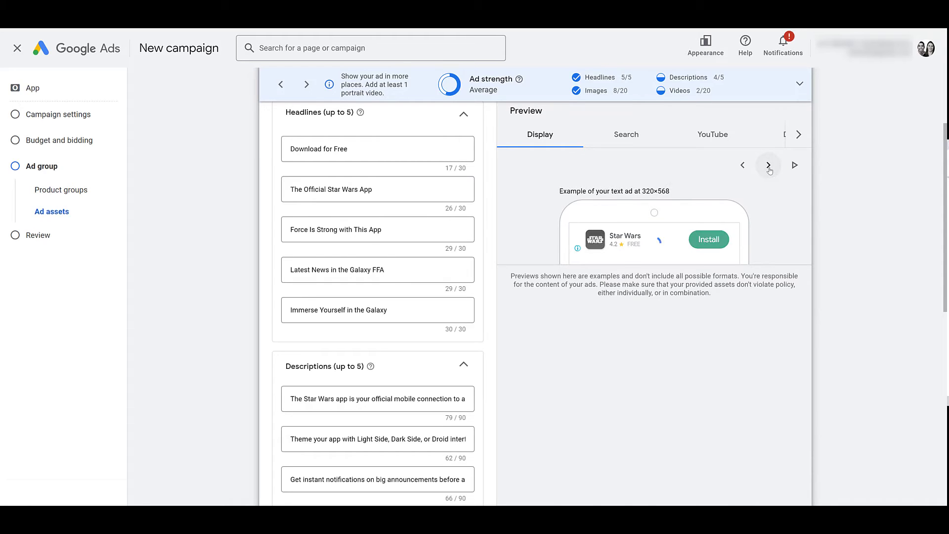
pyautogui.click(768, 165)
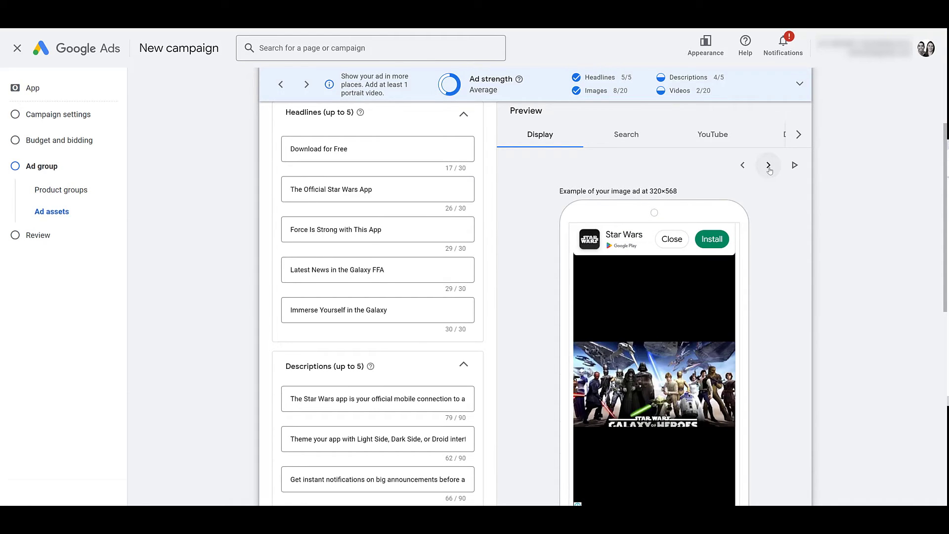
pyautogui.click(767, 166)
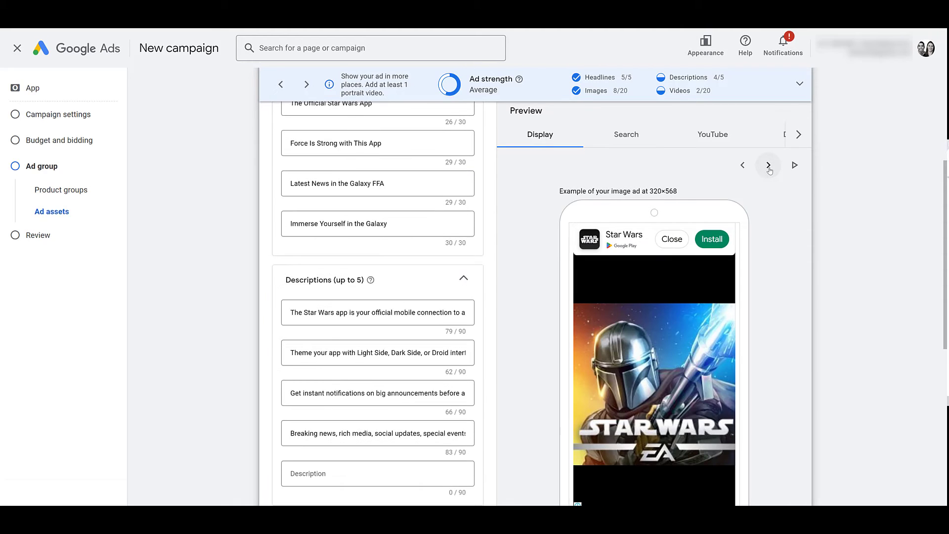
pyautogui.click(767, 165)
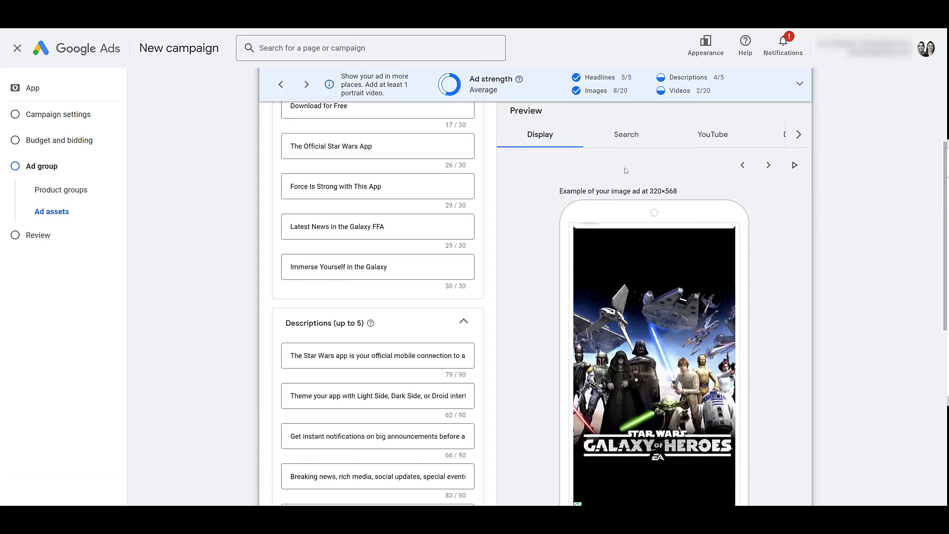
# Switch the preview to Search and show the variation headlined 'Star Wars | Latest News in the Galaxy FFA'.
pyautogui.click(626, 135)
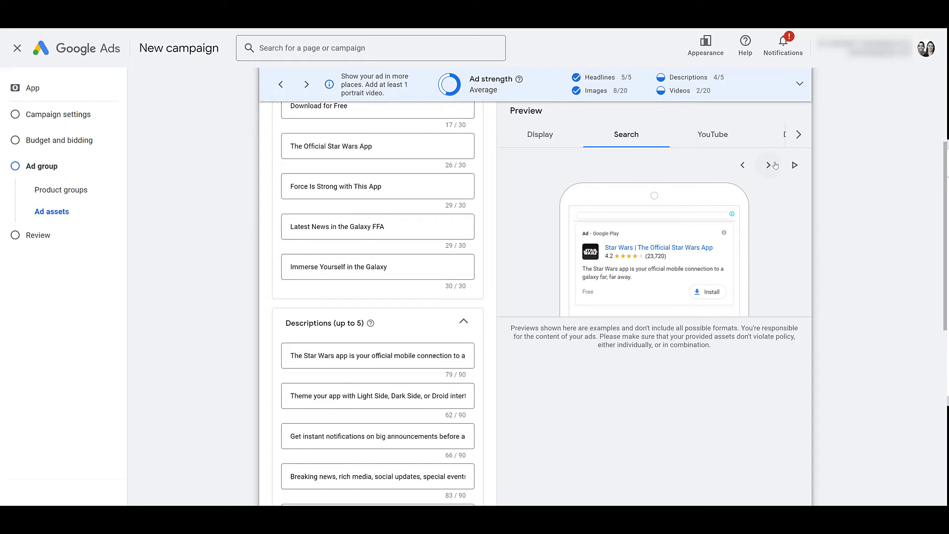
pyautogui.moveTo(769, 165)
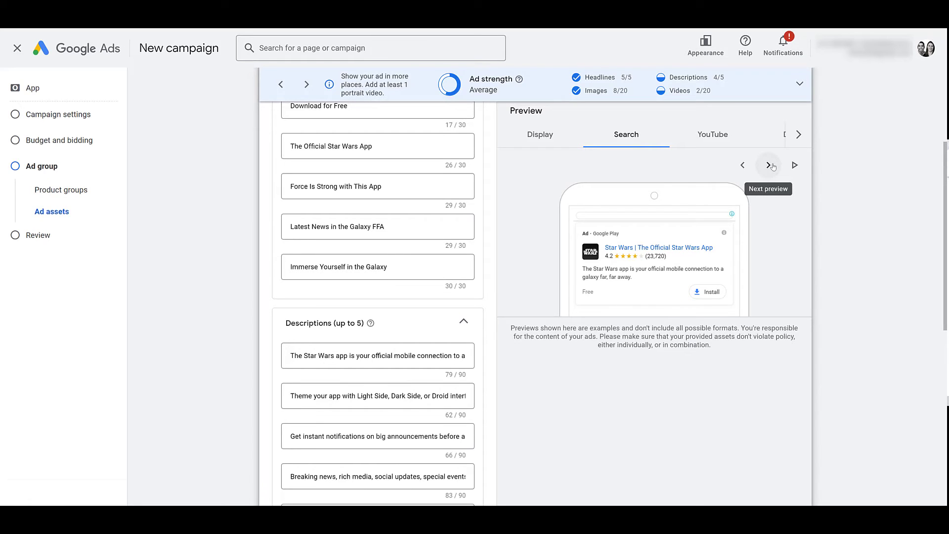
pyautogui.click(769, 165)
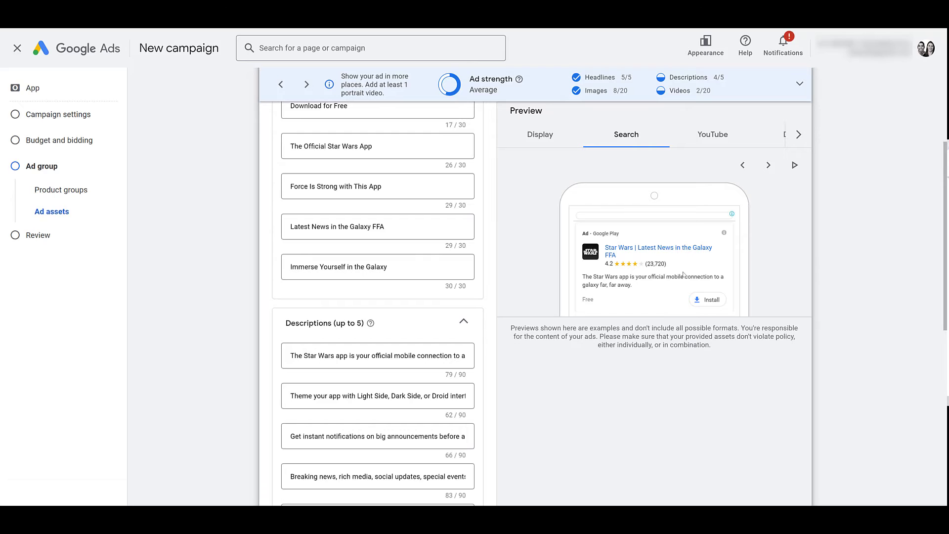
pyautogui.moveTo(713, 134)
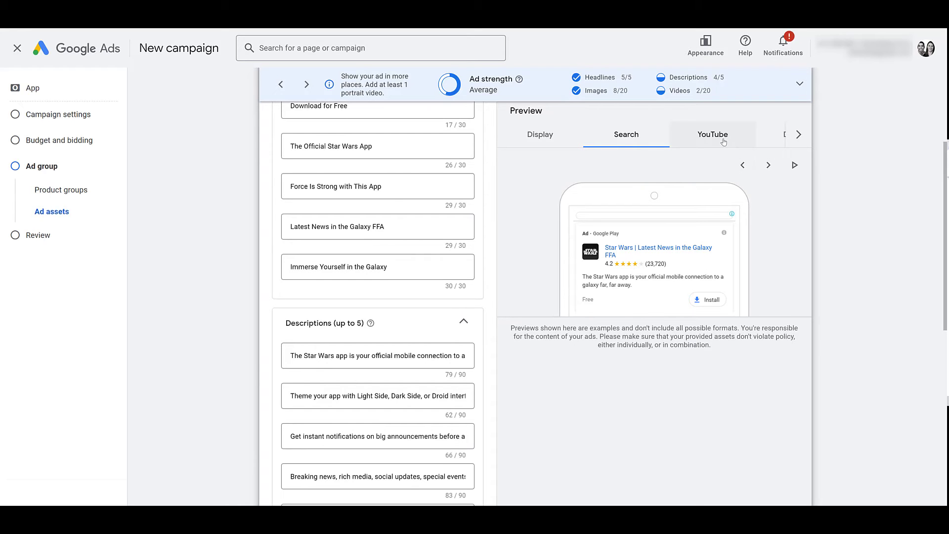
# Switch the preview to YouTube and advance to the in-feed ad with Galaxy of Heroes artwork.
pyautogui.click(713, 134)
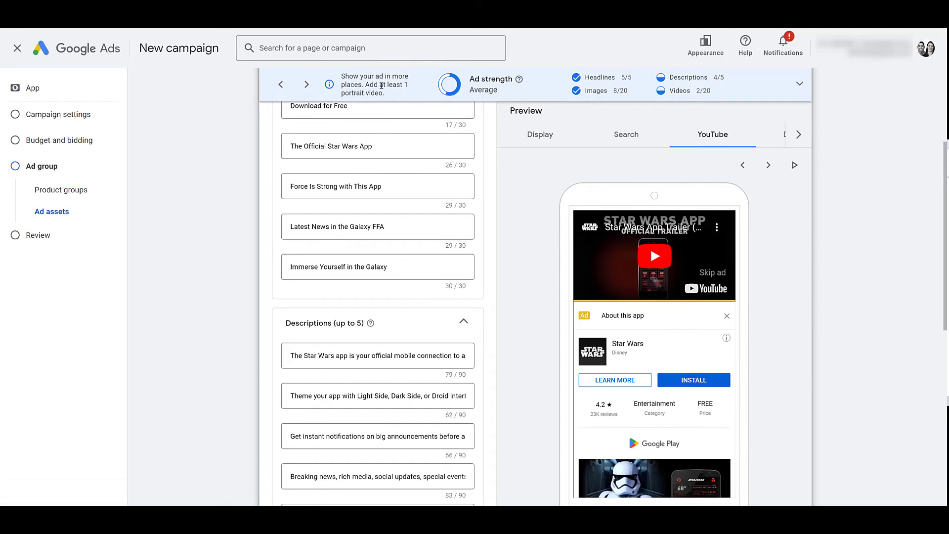
pyautogui.moveTo(702, 186)
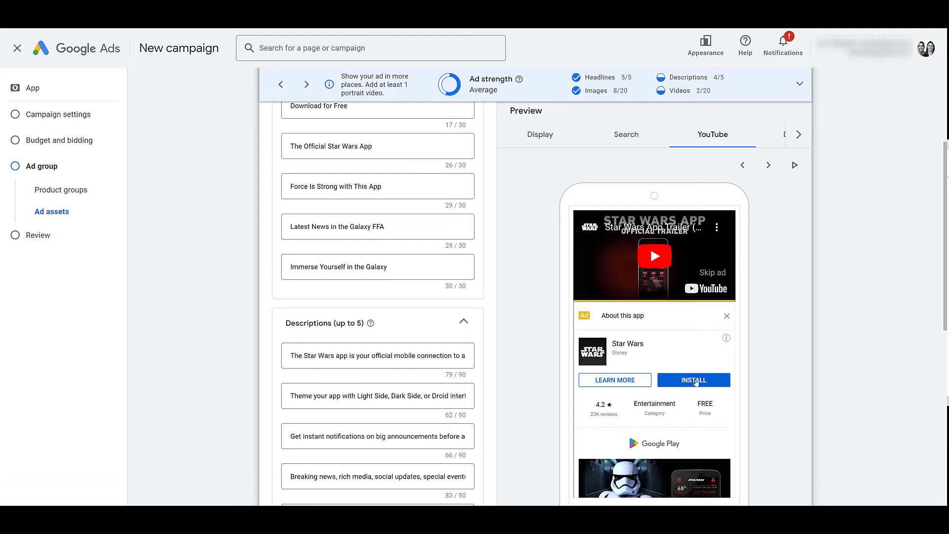
pyautogui.moveTo(749, 368)
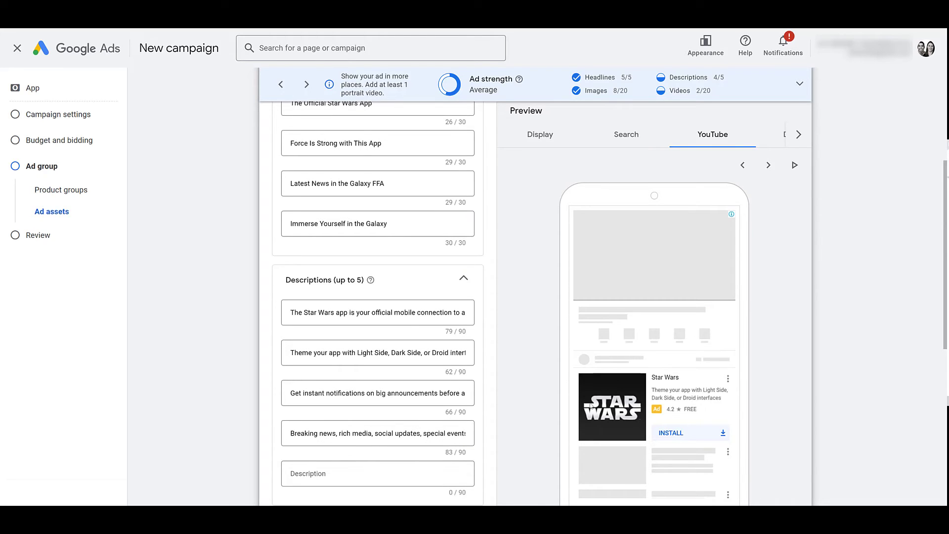
pyautogui.moveTo(638, 384)
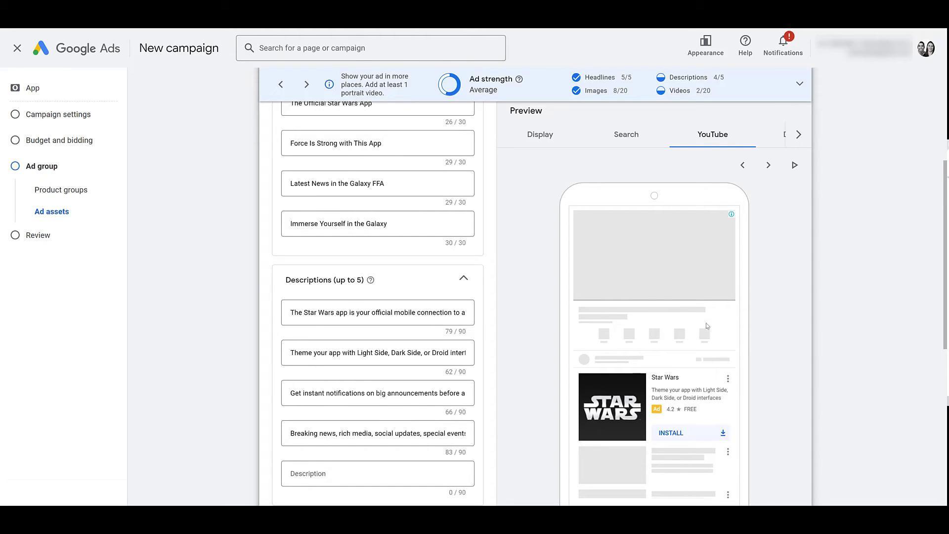
pyautogui.moveTo(610, 415)
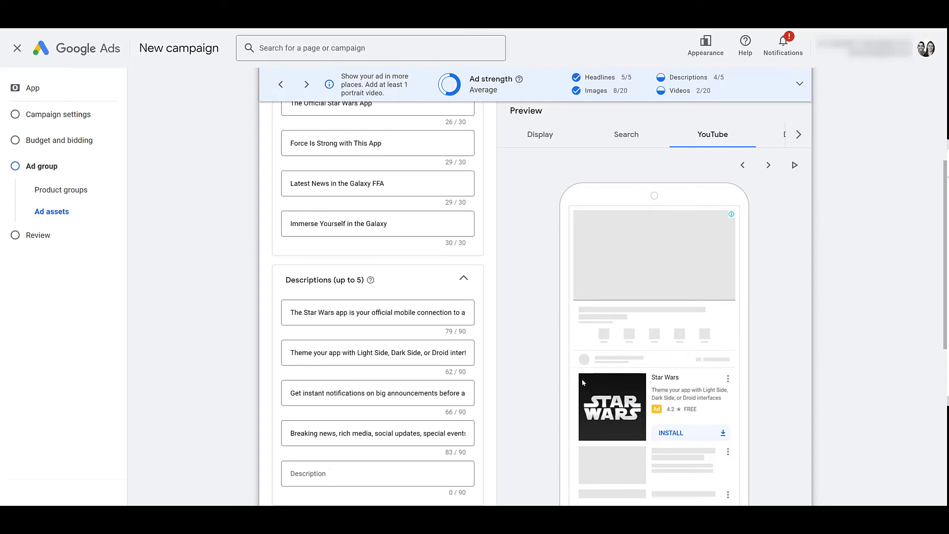
pyautogui.moveTo(747, 448)
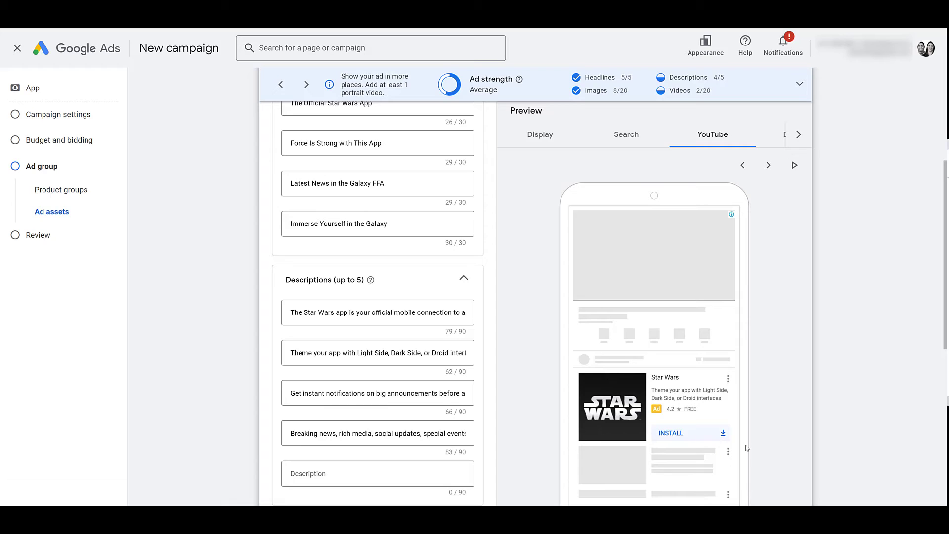
pyautogui.click(768, 165)
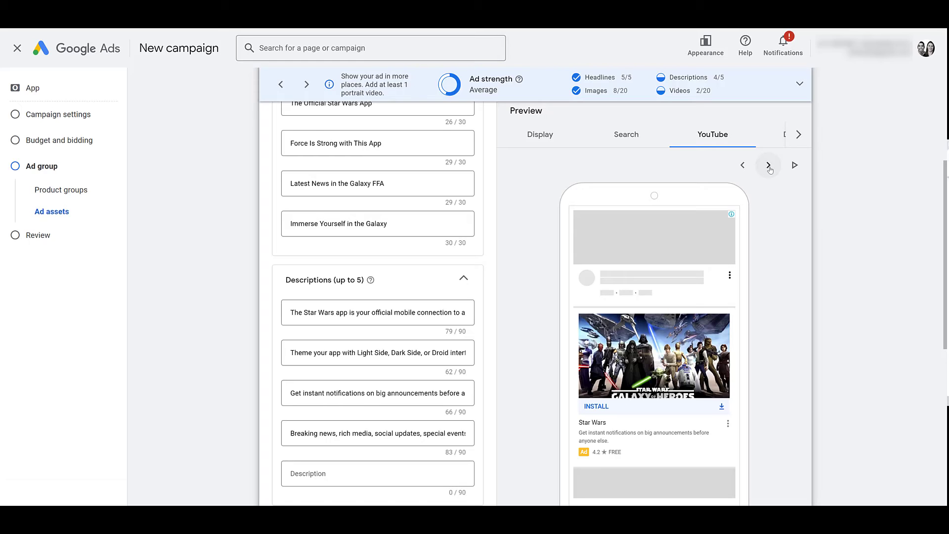
pyautogui.moveTo(767, 174)
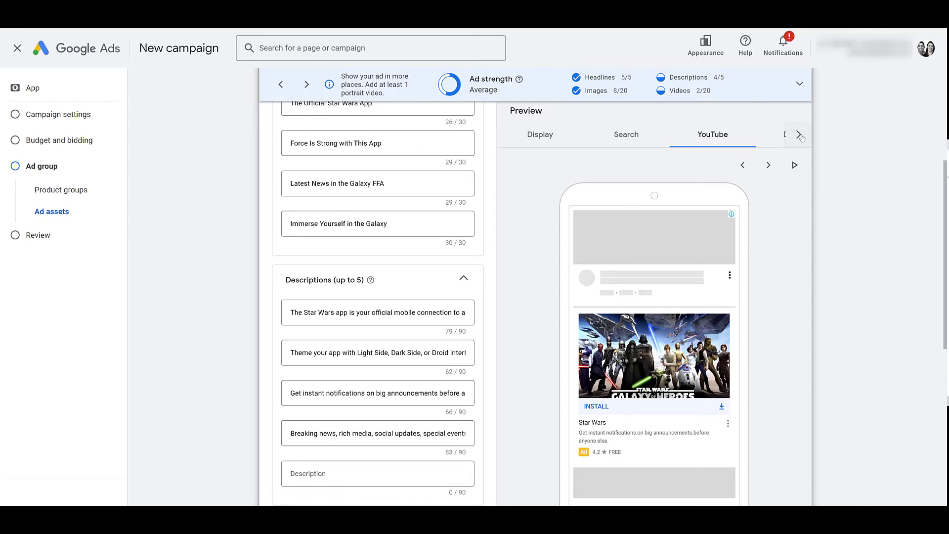
# Preview the Star Wars ad on the Discover feed, then on Google Play through two more ad variations.
pyautogui.click(800, 135)
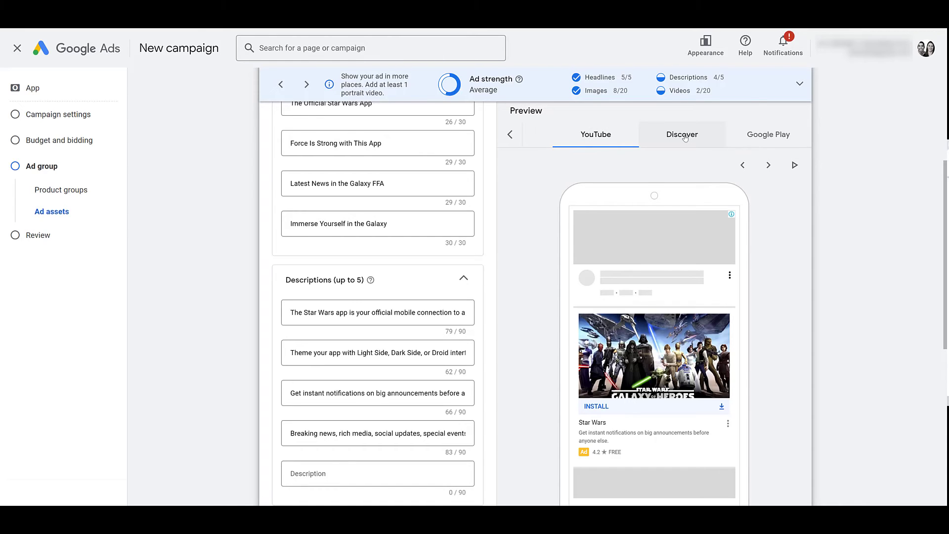
pyautogui.click(681, 134)
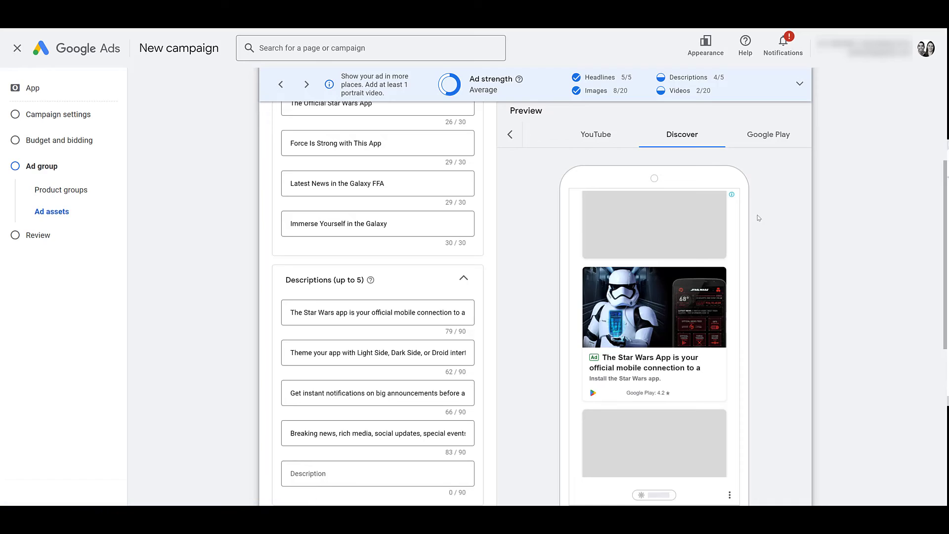
pyautogui.moveTo(745, 231)
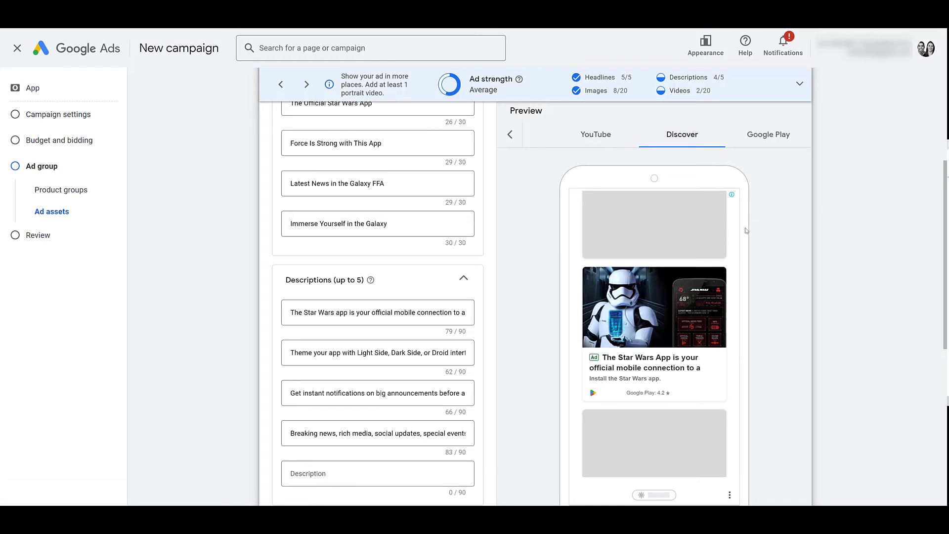
pyautogui.moveTo(688, 314)
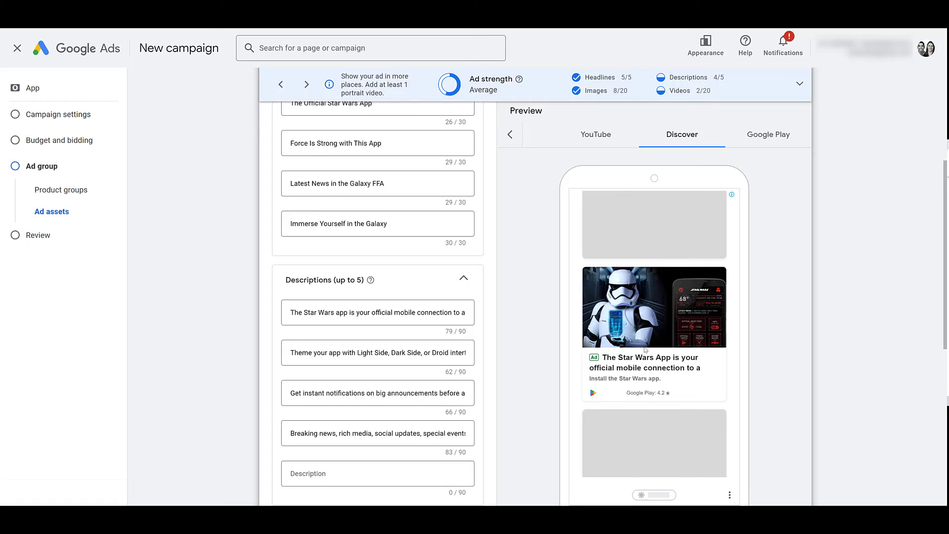
pyautogui.moveTo(760, 152)
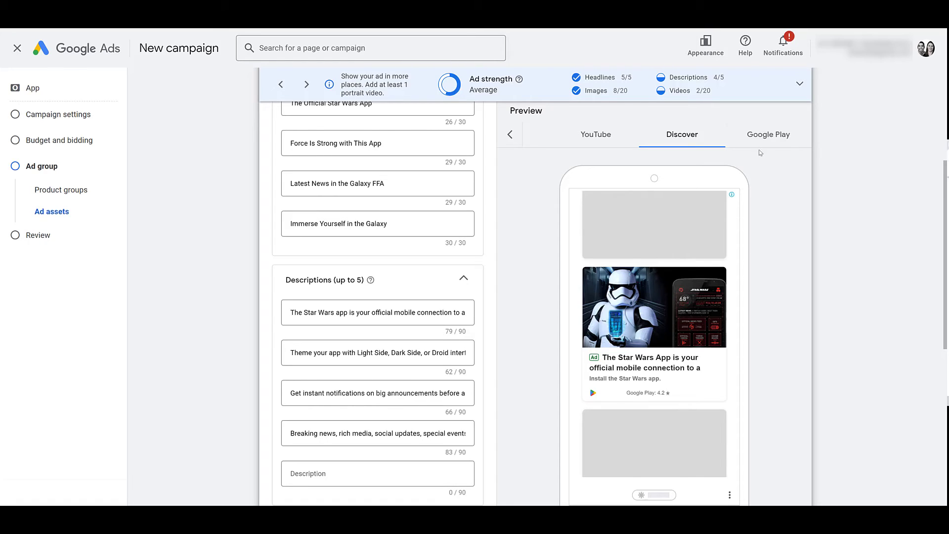
pyautogui.click(769, 134)
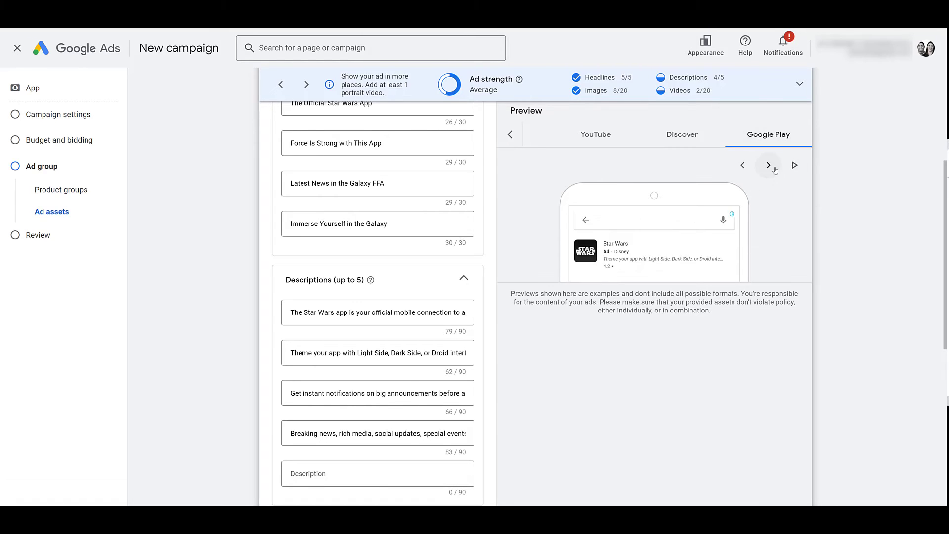
pyautogui.click(768, 165)
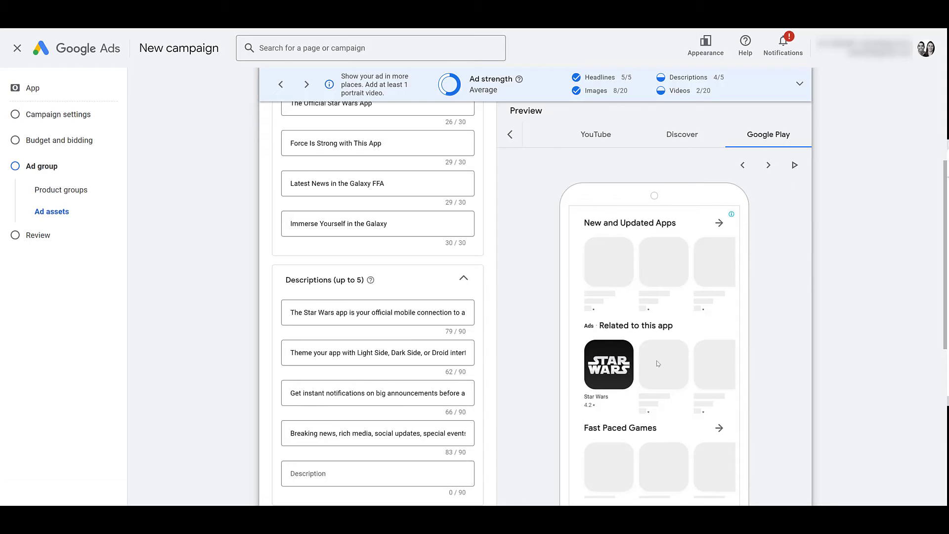
pyautogui.click(768, 165)
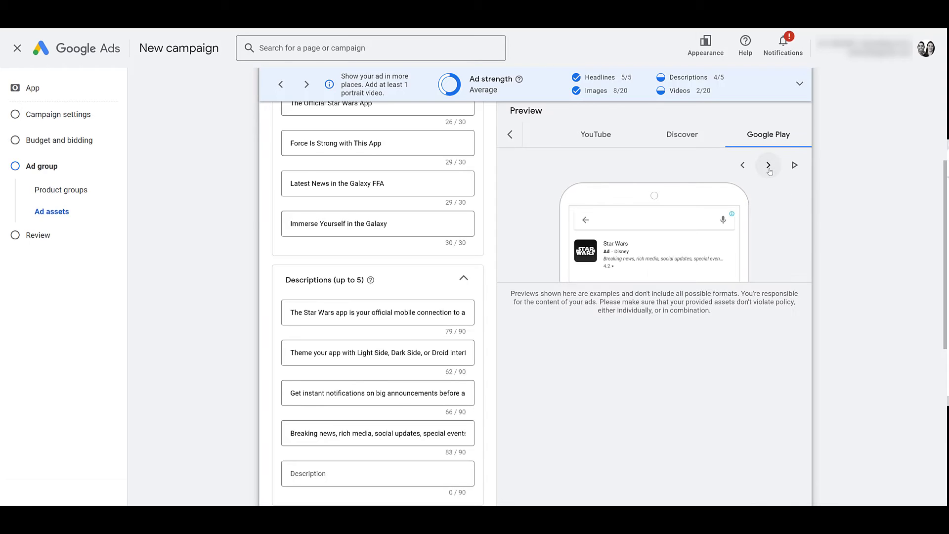
pyautogui.scroll(-3)
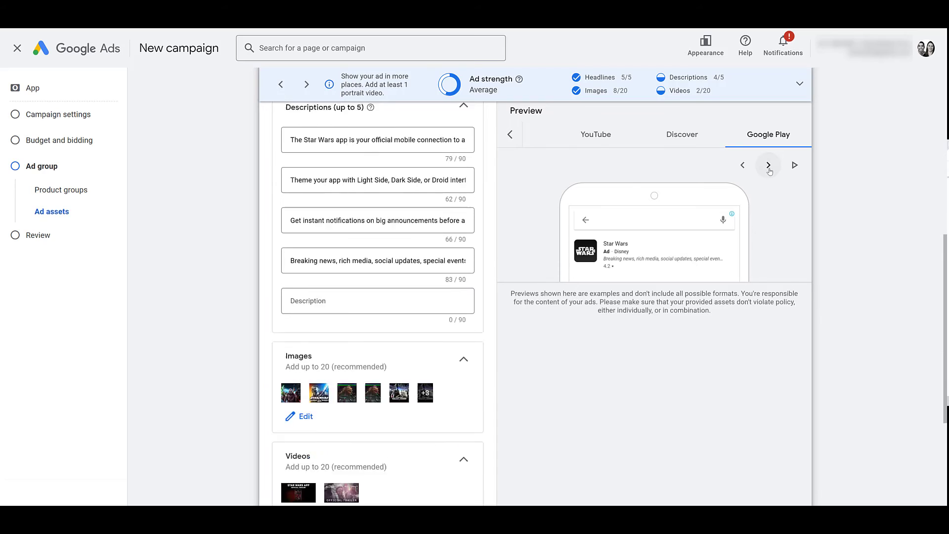
pyautogui.scroll(-3)
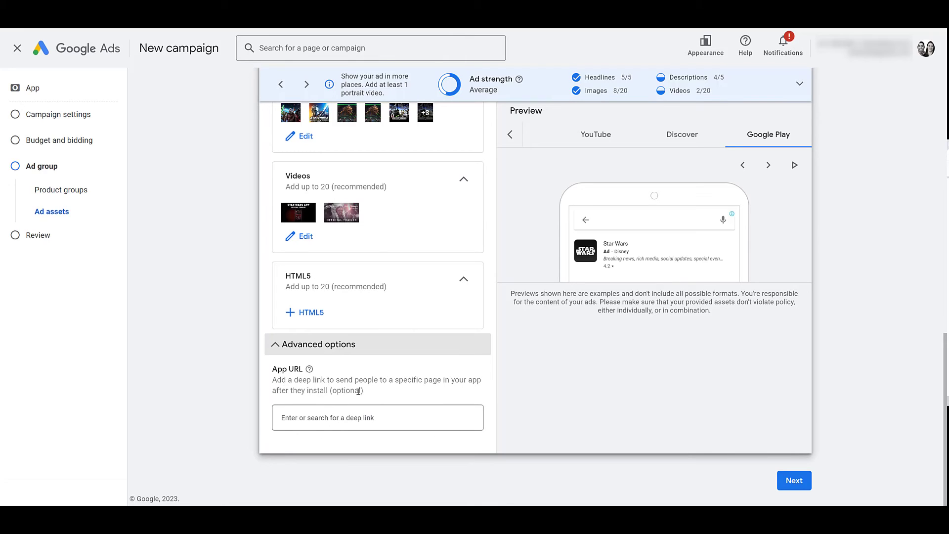
pyautogui.moveTo(522, 380)
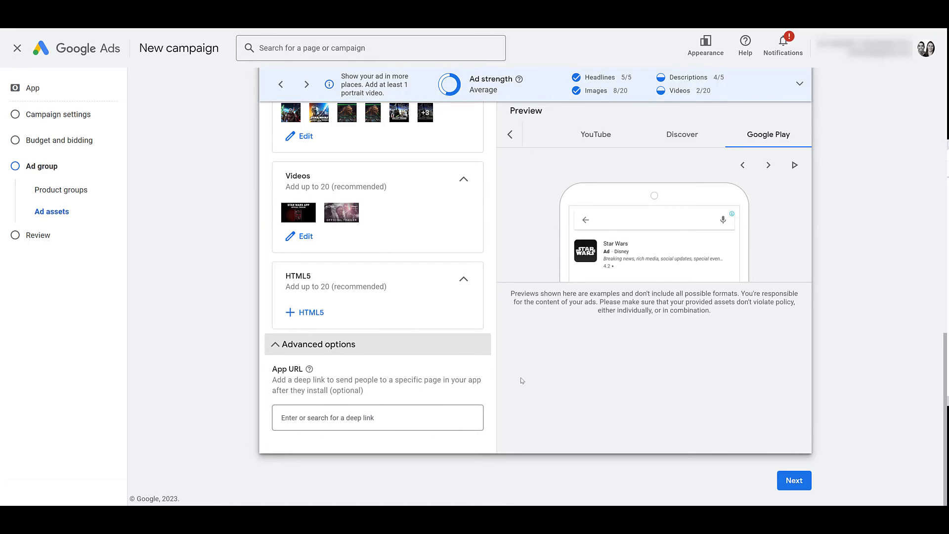
pyautogui.moveTo(619, 373)
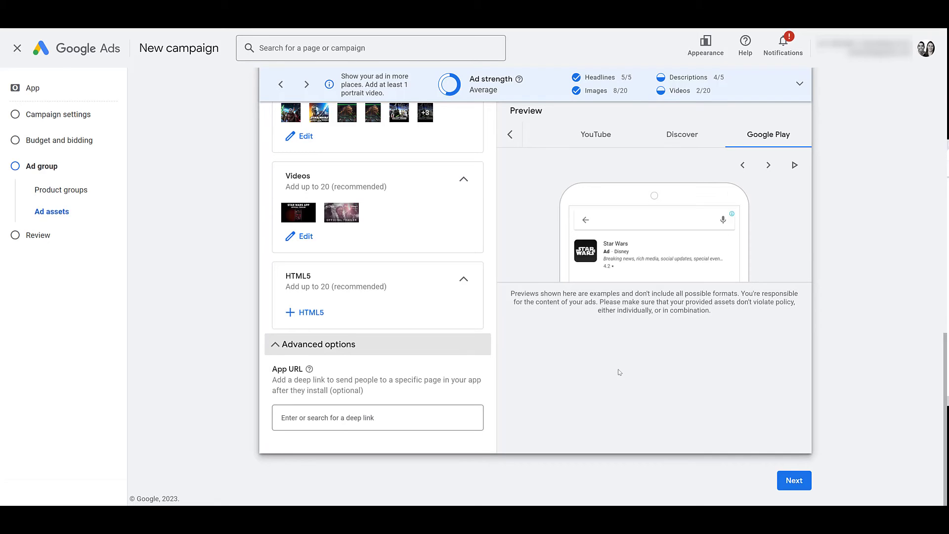
pyautogui.moveTo(794, 480)
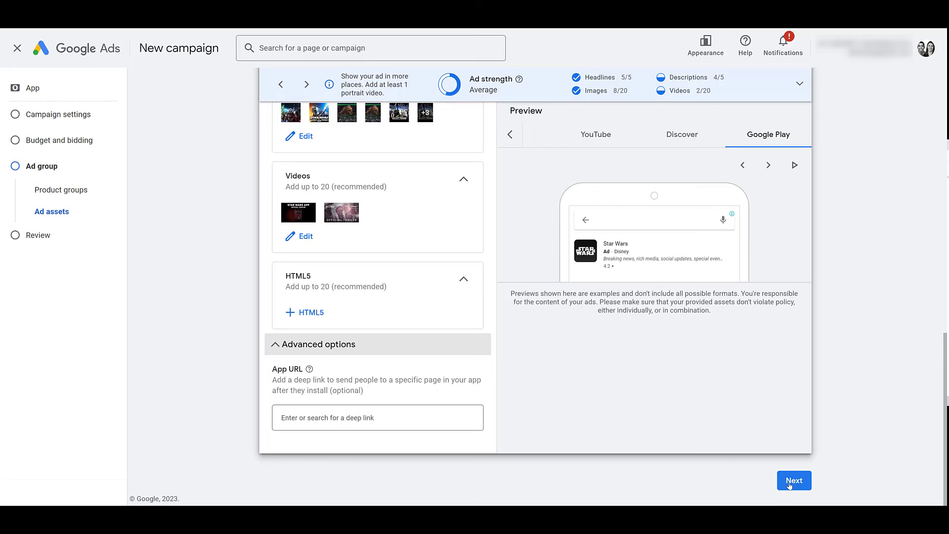
# Proceed to the App promotion-App-5 campaign review and view its ad groups after publishing.
pyautogui.click(794, 479)
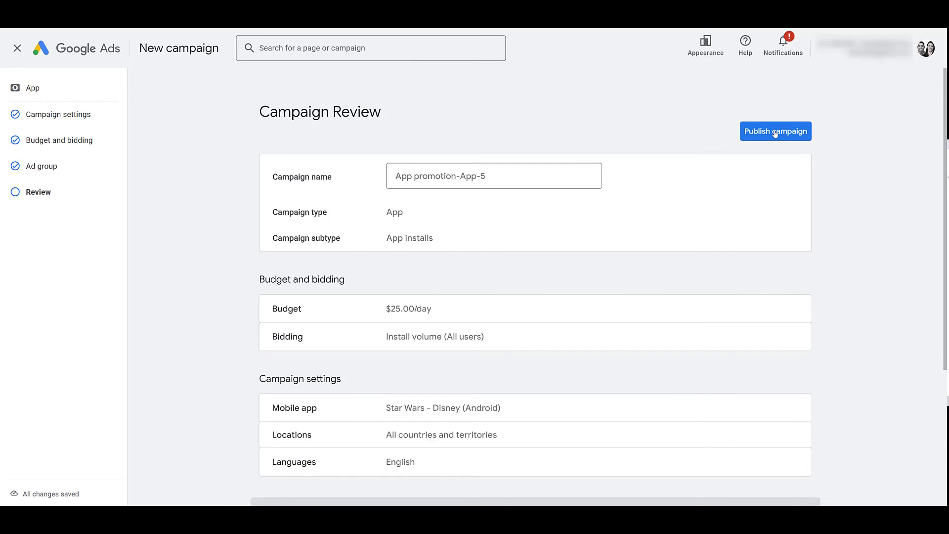
pyautogui.click(776, 131)
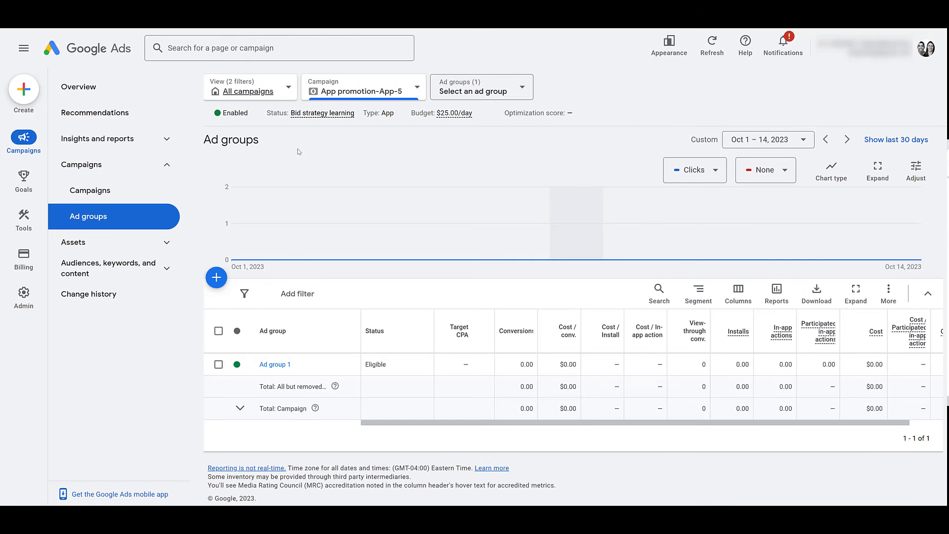
pyautogui.moveTo(325, 148)
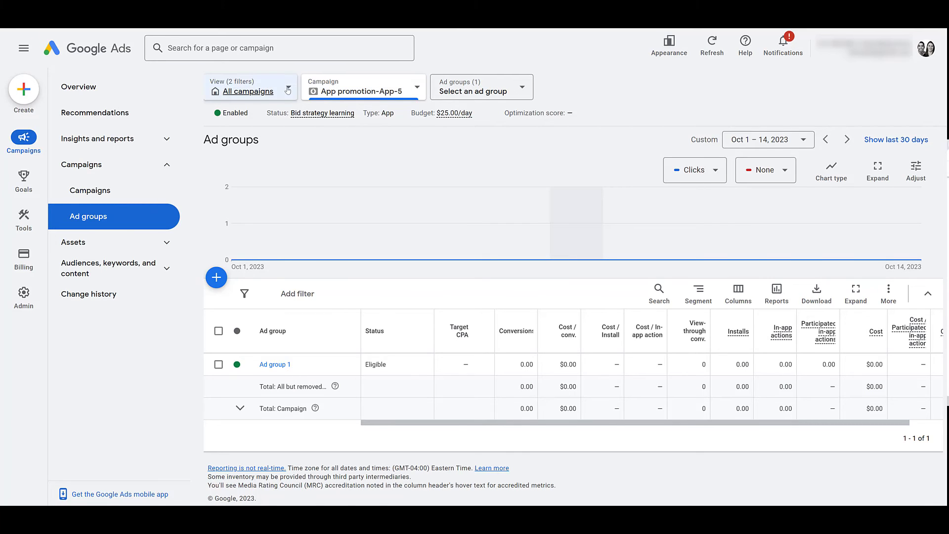
# Filter the ad groups list to all App campaigns and bring up the table's column options.
pyautogui.click(247, 87)
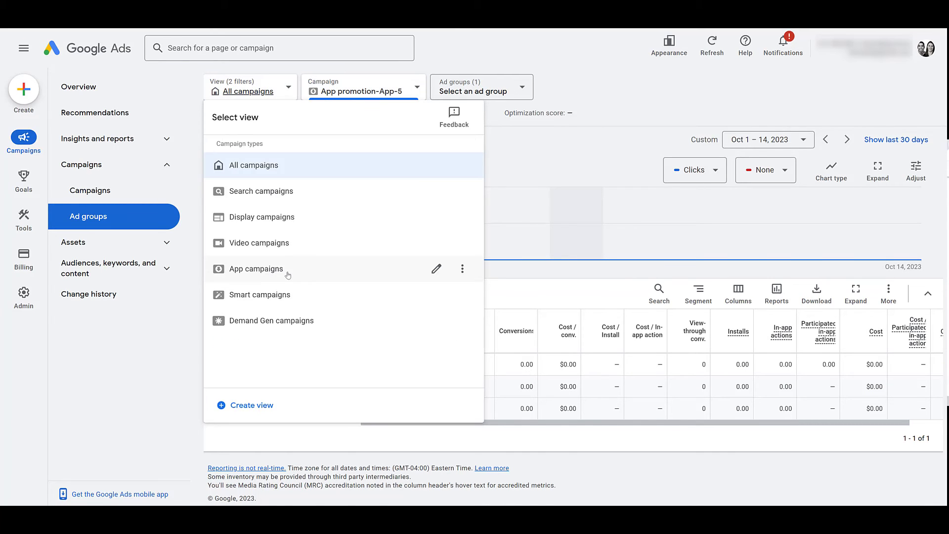
pyautogui.click(256, 269)
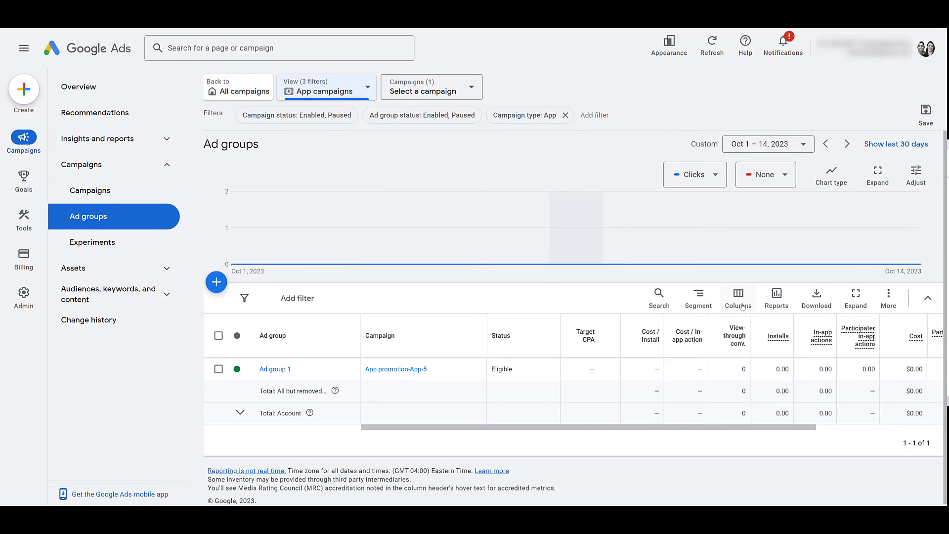
pyautogui.click(737, 298)
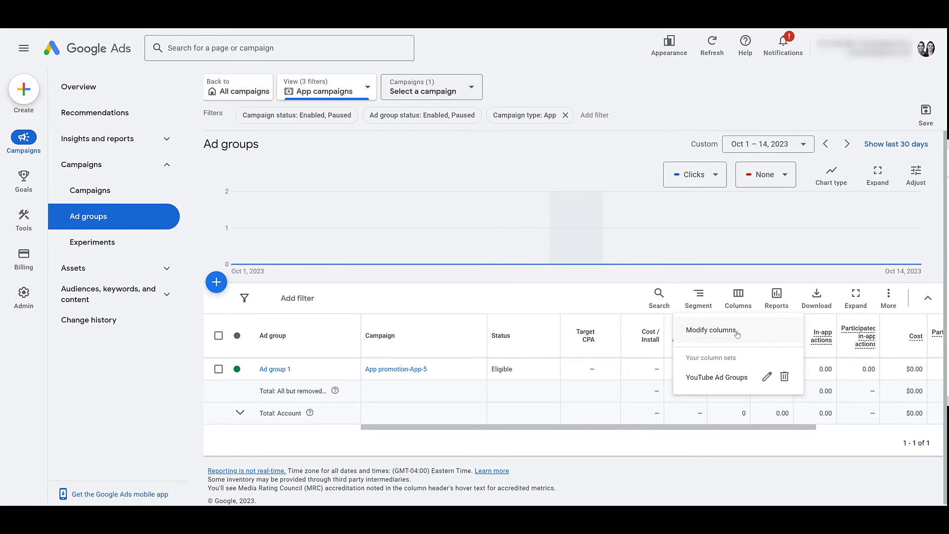
pyautogui.click(713, 330)
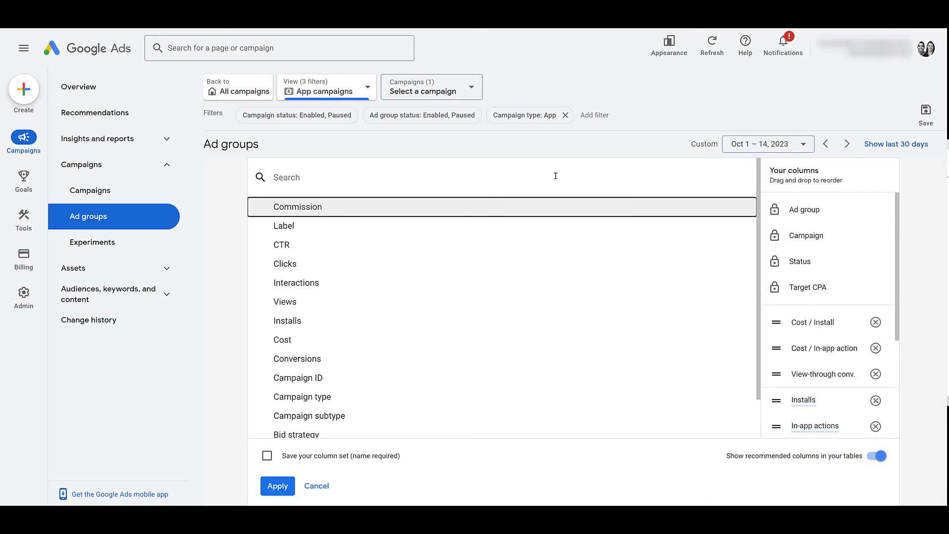
pyautogui.write('i')
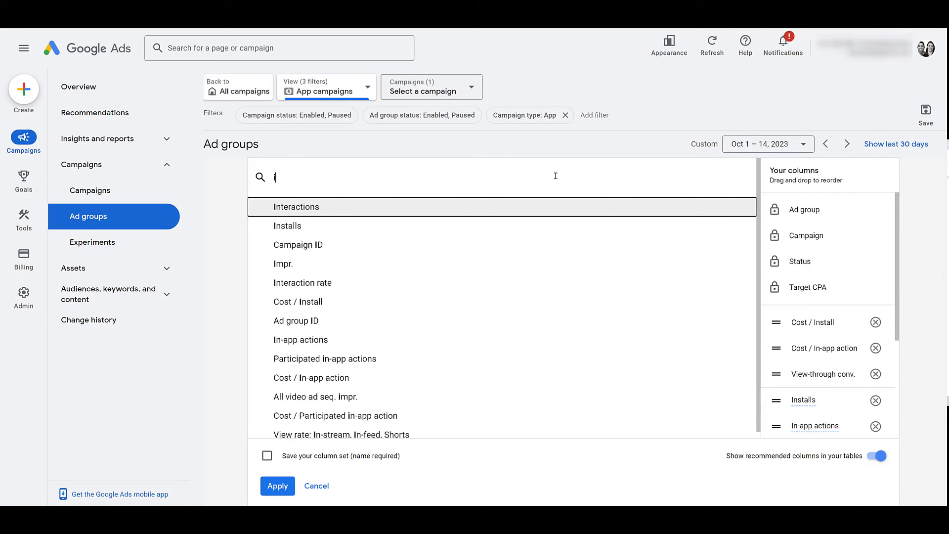
pyautogui.write('install')
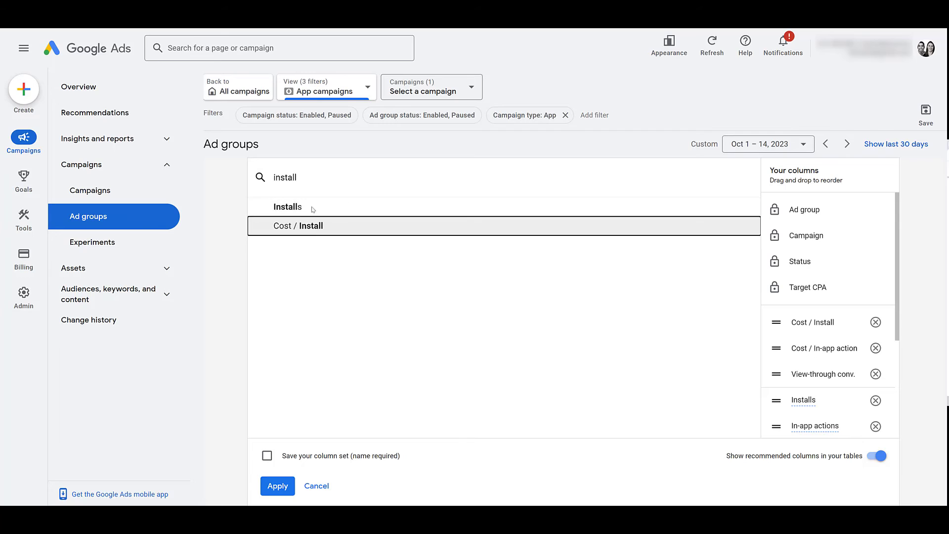
pyautogui.write('app')
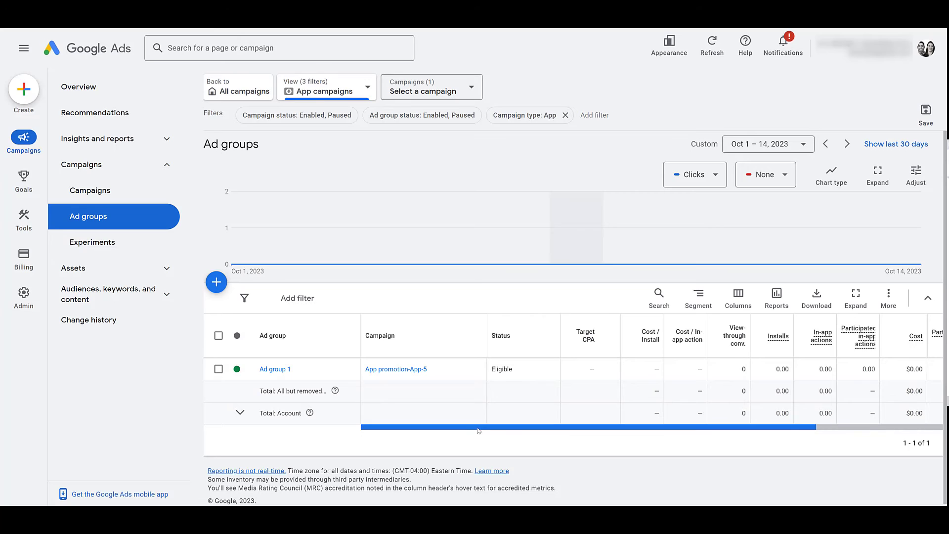
# Scroll the App campaigns ad groups table to the right to see more columns.
pyautogui.hscroll(3)
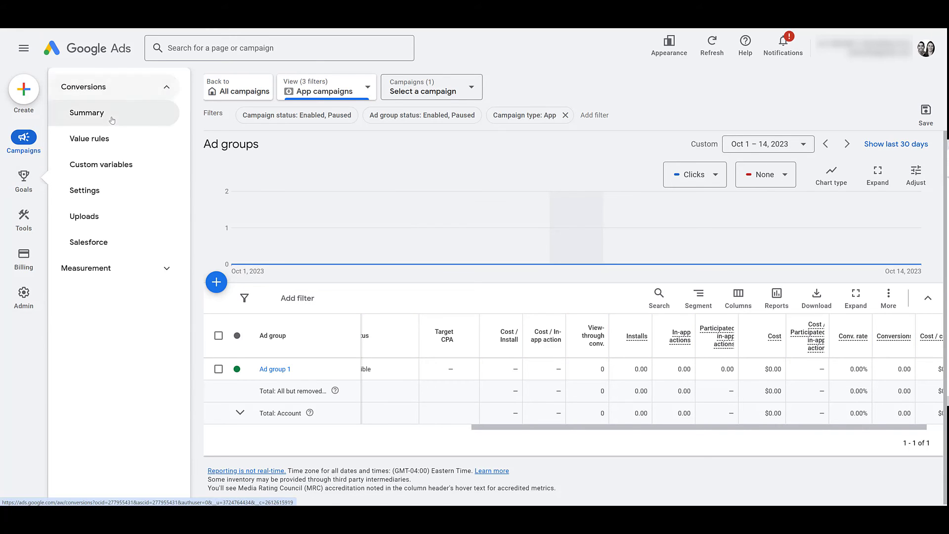
# View the Star Wars (Android) installs conversion action's settings, then return to the conversions Summary.
pyautogui.click(87, 112)
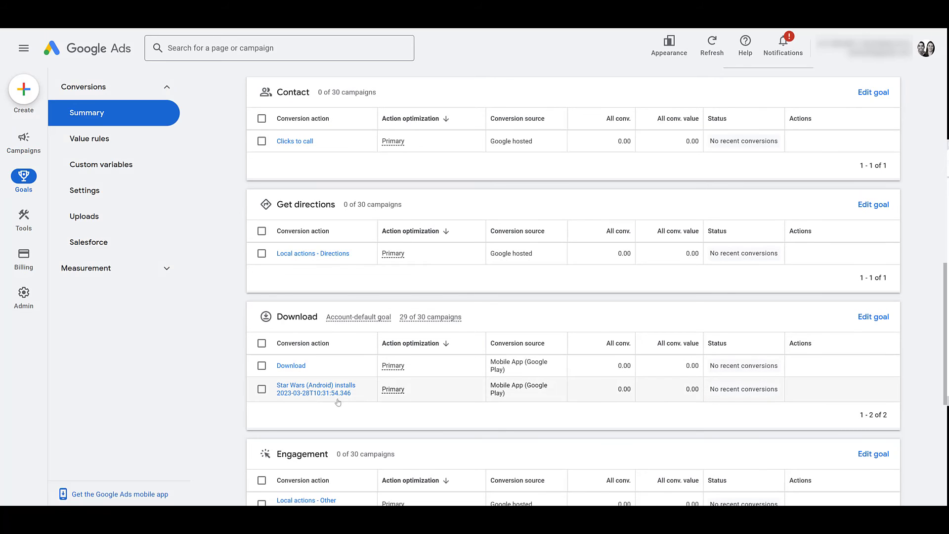
pyautogui.moveTo(324, 390)
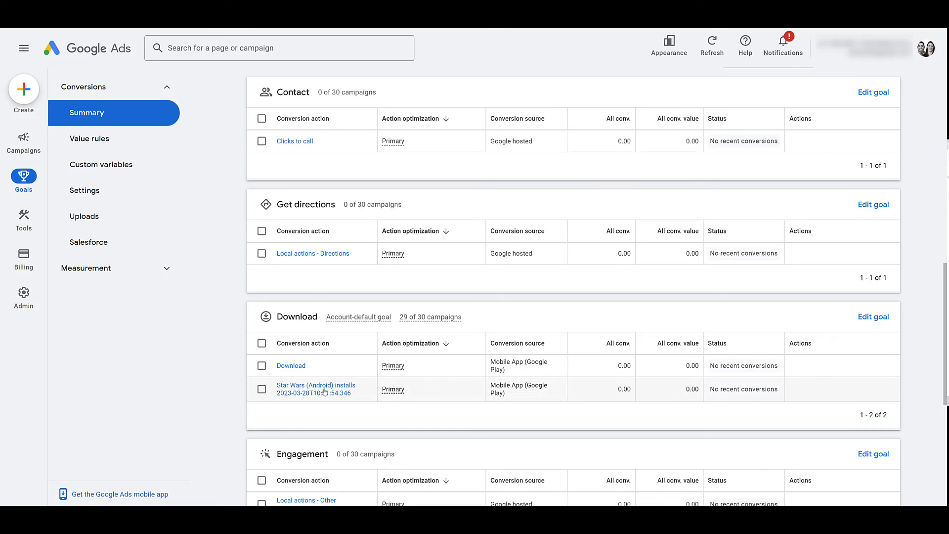
pyautogui.click(316, 389)
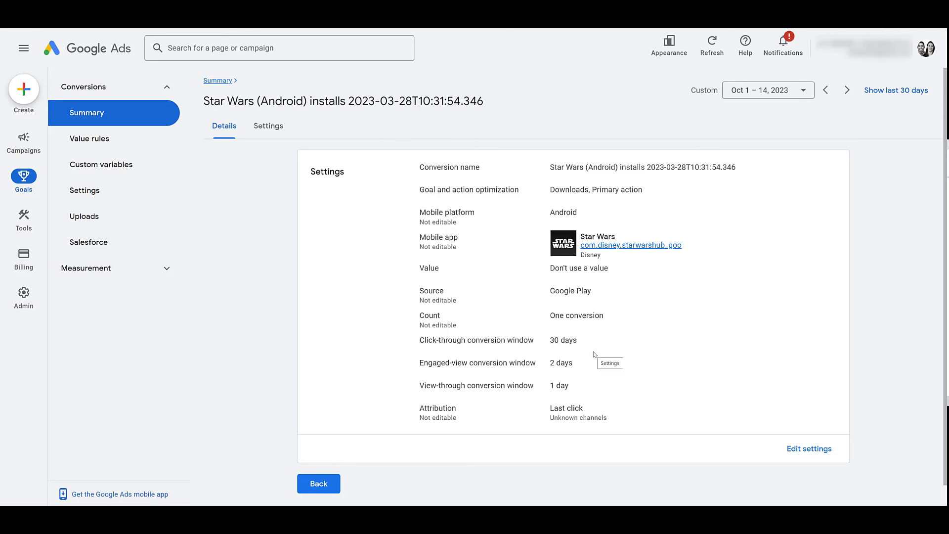
pyautogui.moveTo(592, 370)
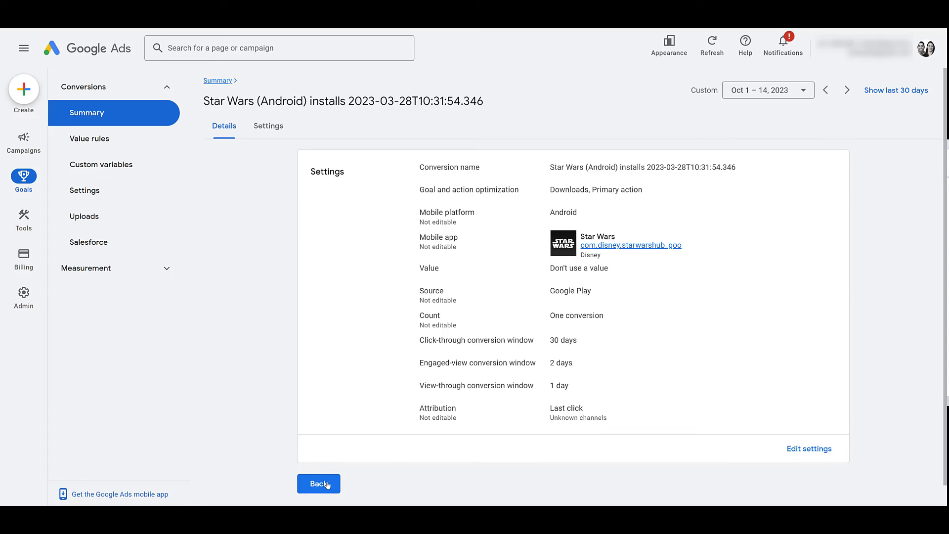
pyautogui.click(319, 484)
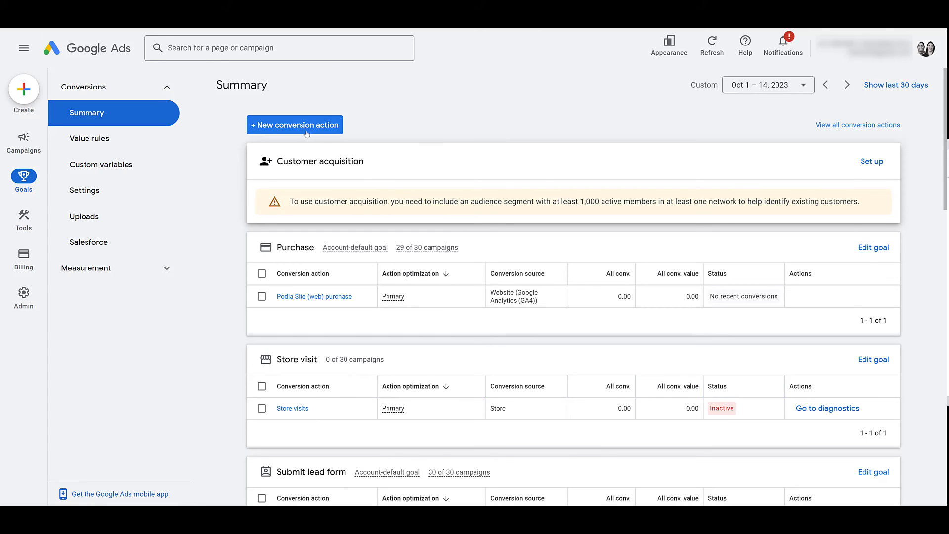
# Start a new conversion action with App chosen as the conversion kind.
pyautogui.click(295, 125)
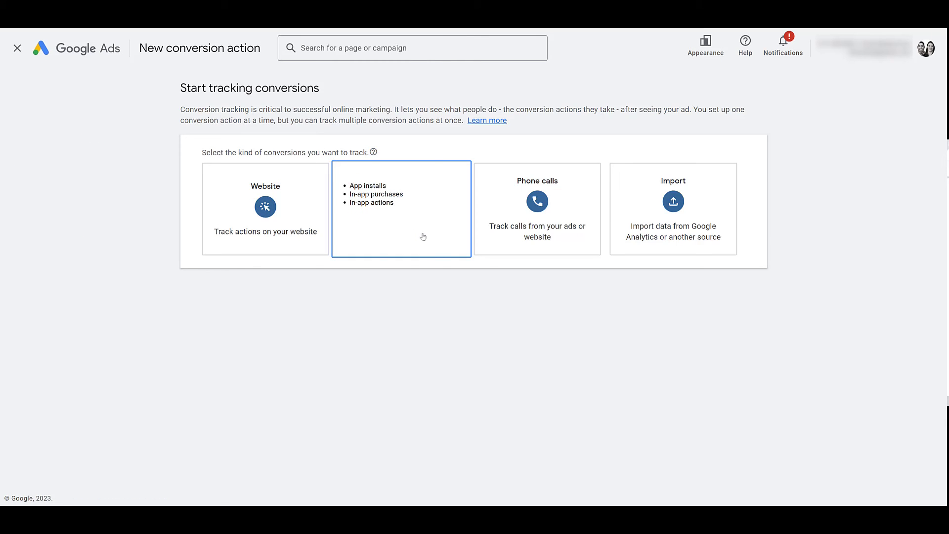
pyautogui.moveTo(412, 235)
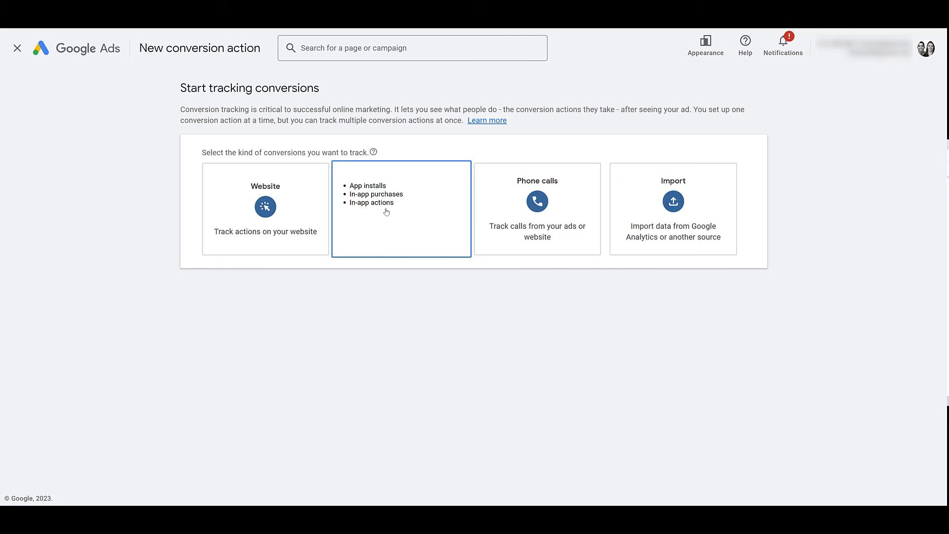
pyautogui.moveTo(387, 225)
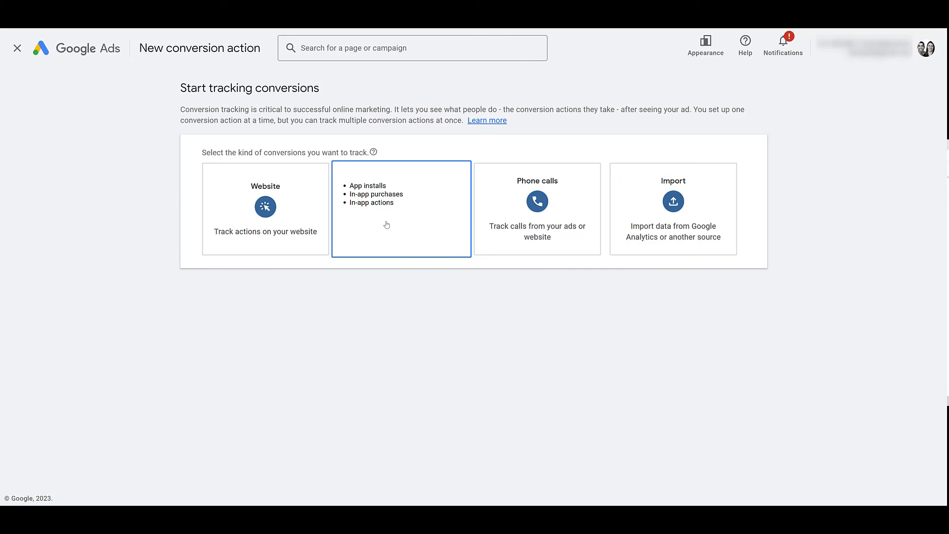
pyautogui.click(401, 209)
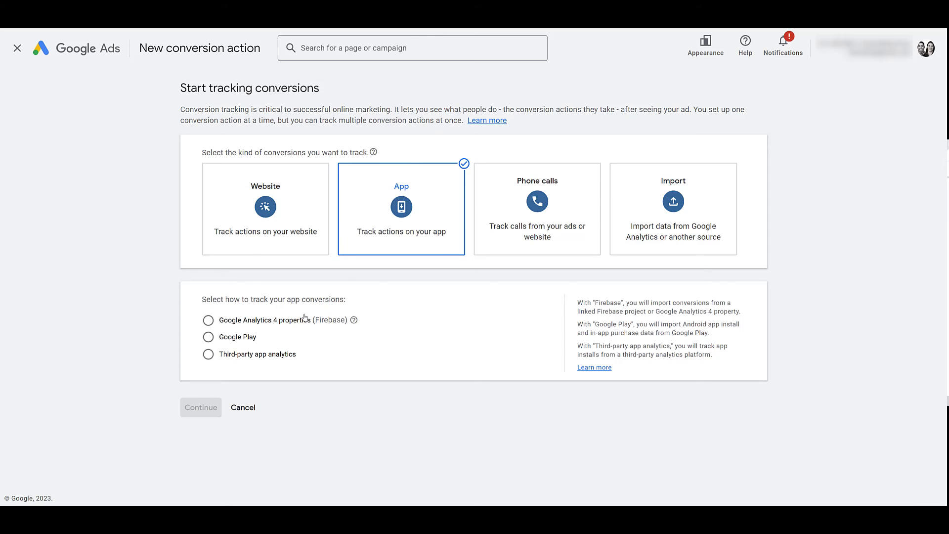
pyautogui.moveTo(236, 343)
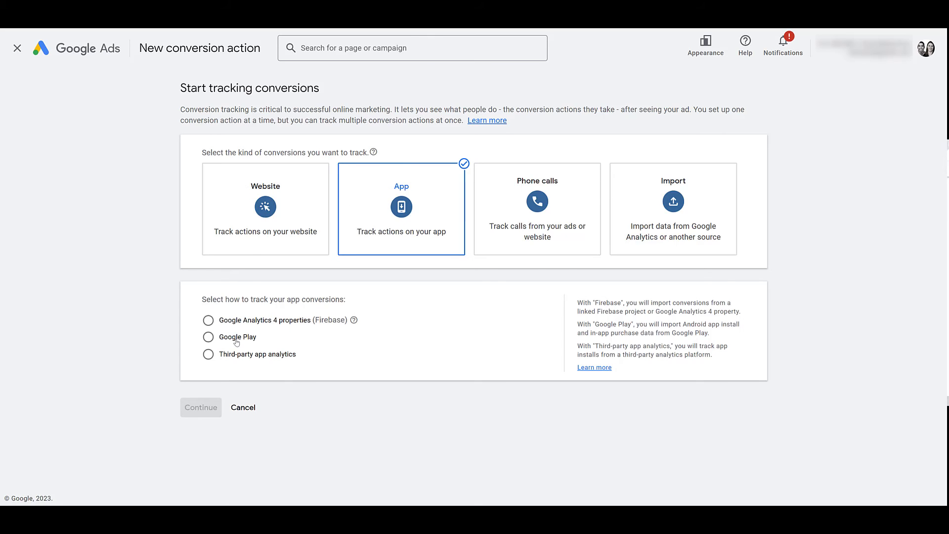
pyautogui.moveTo(275, 356)
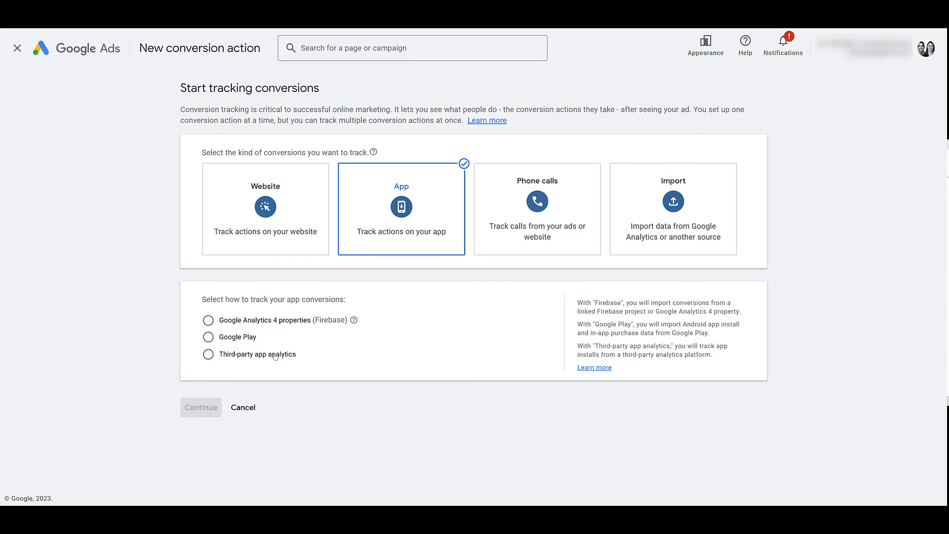
pyautogui.moveTo(289, 324)
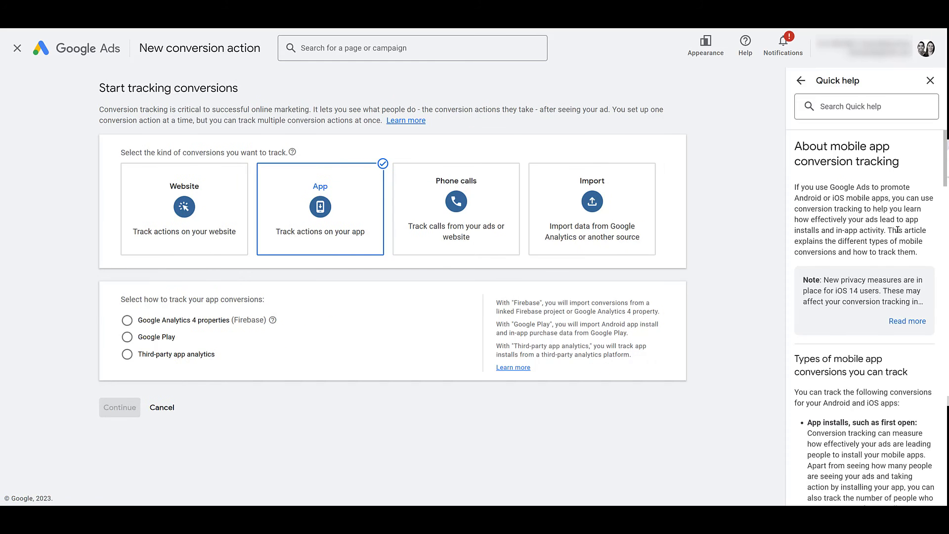
pyautogui.scroll(-3)
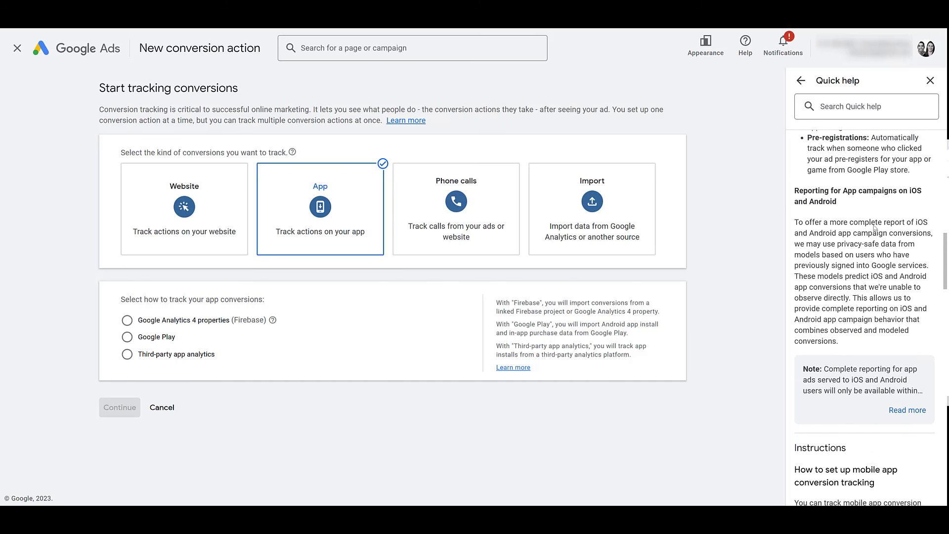
pyautogui.scroll(-3)
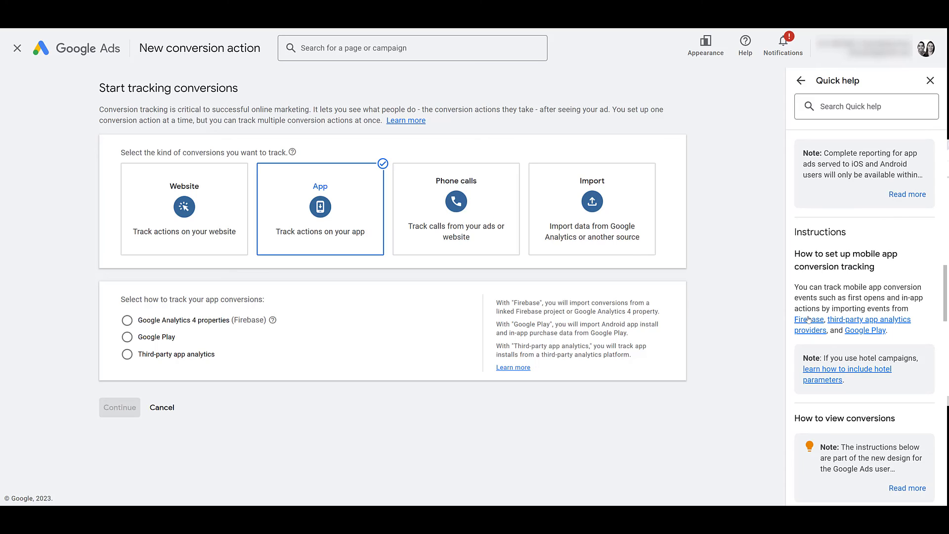
pyautogui.moveTo(868, 319)
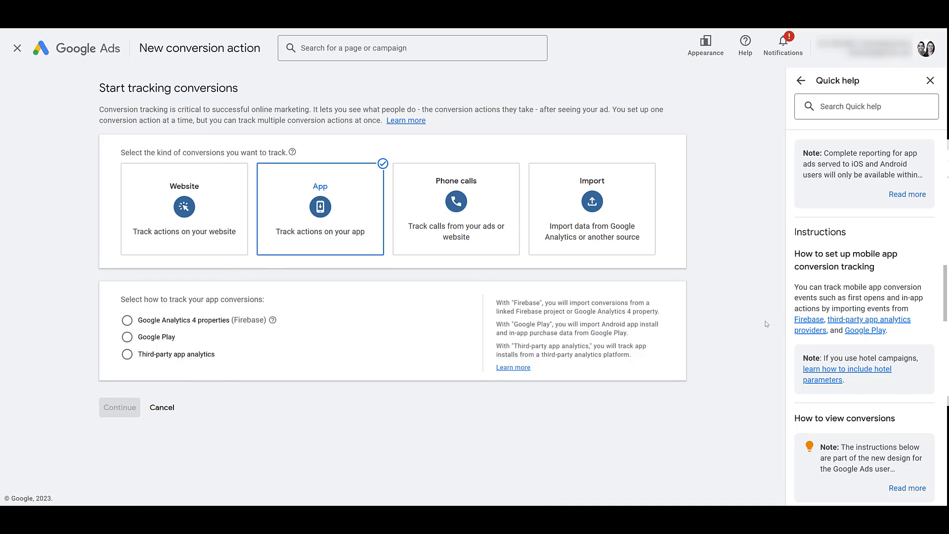
pyautogui.moveTo(852, 310)
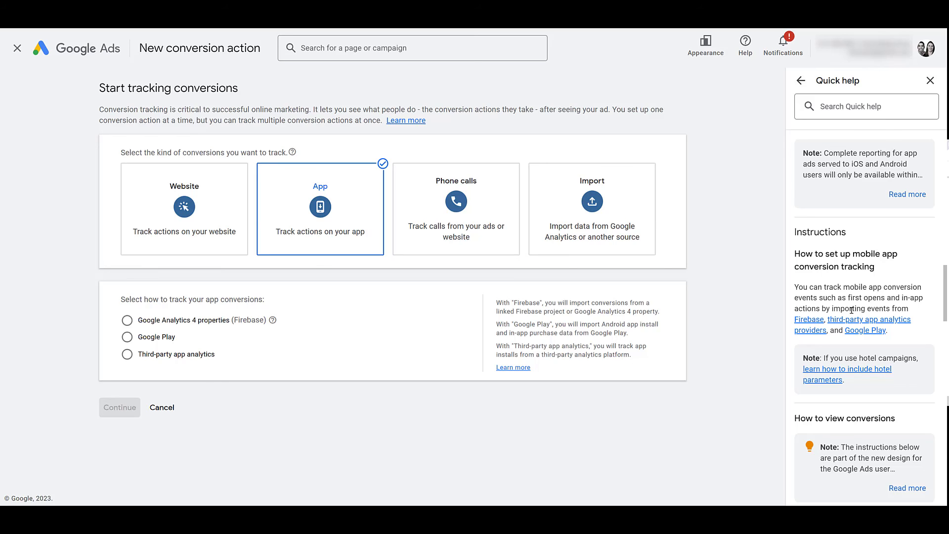
pyautogui.moveTo(863, 299)
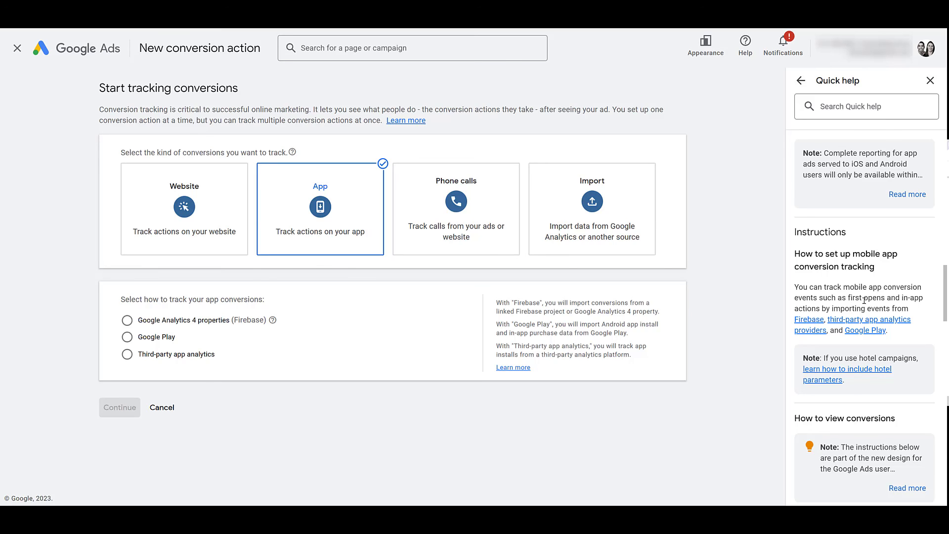